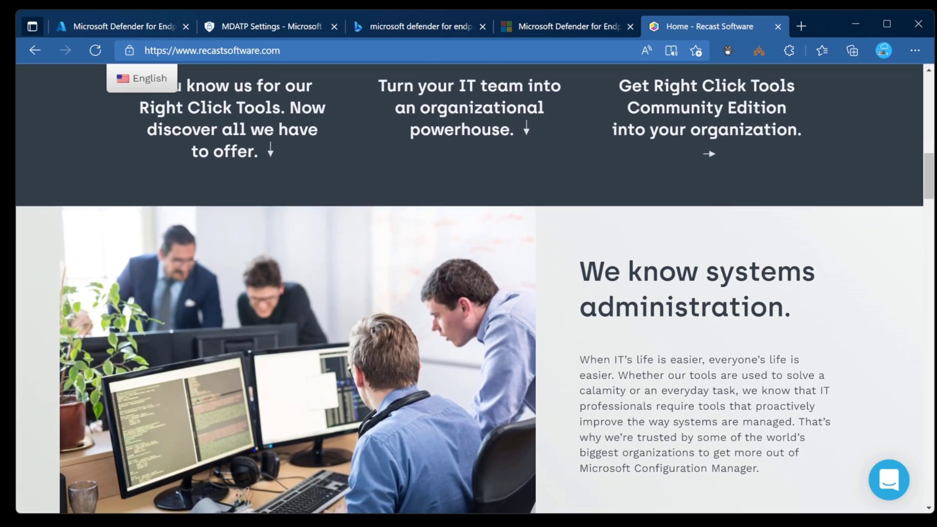
# Navigate from the portal's Settings overview into the Endpoints general settings page
pyautogui.scroll(-3)
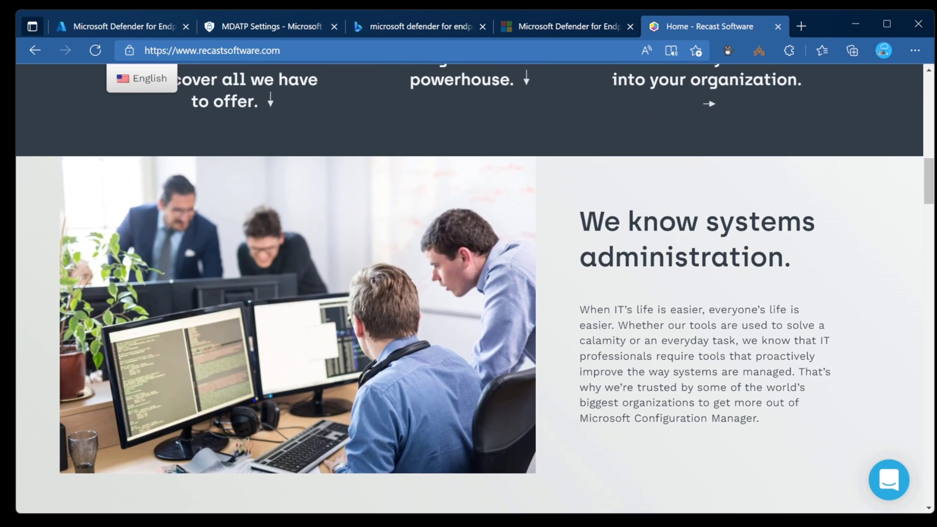
pyautogui.scroll(-3)
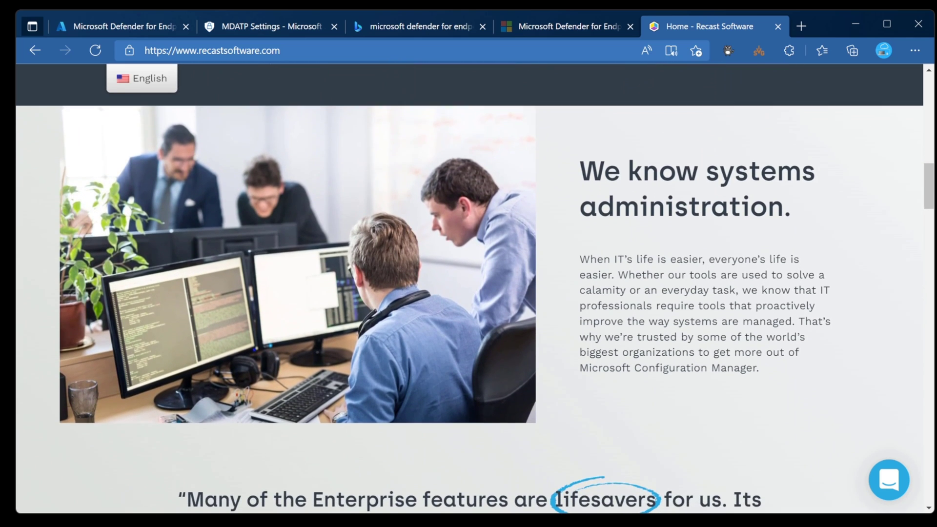
pyautogui.scroll(-3)
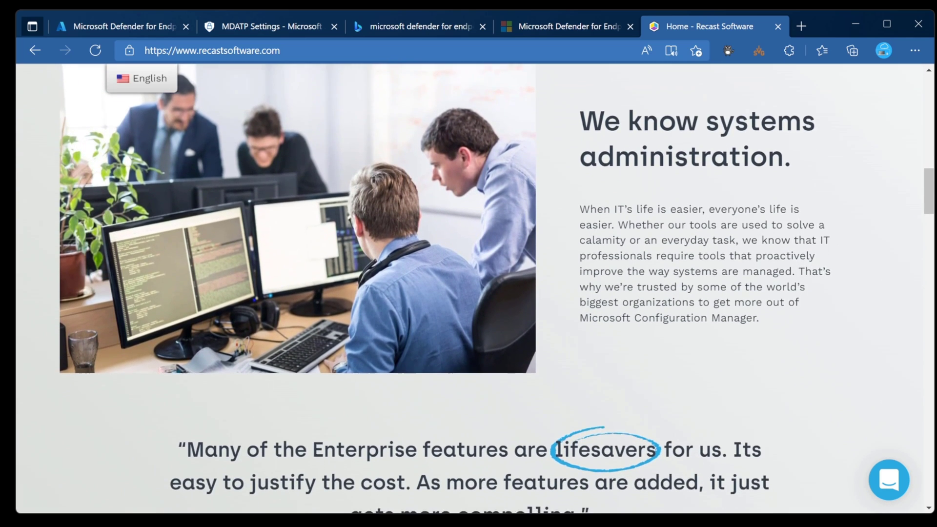
pyautogui.scroll(-3)
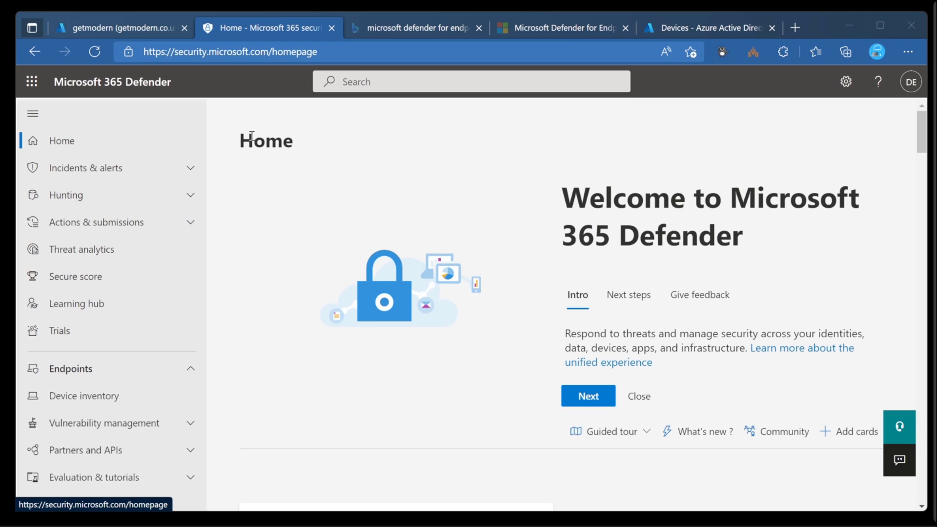
pyautogui.moveTo(258, 194)
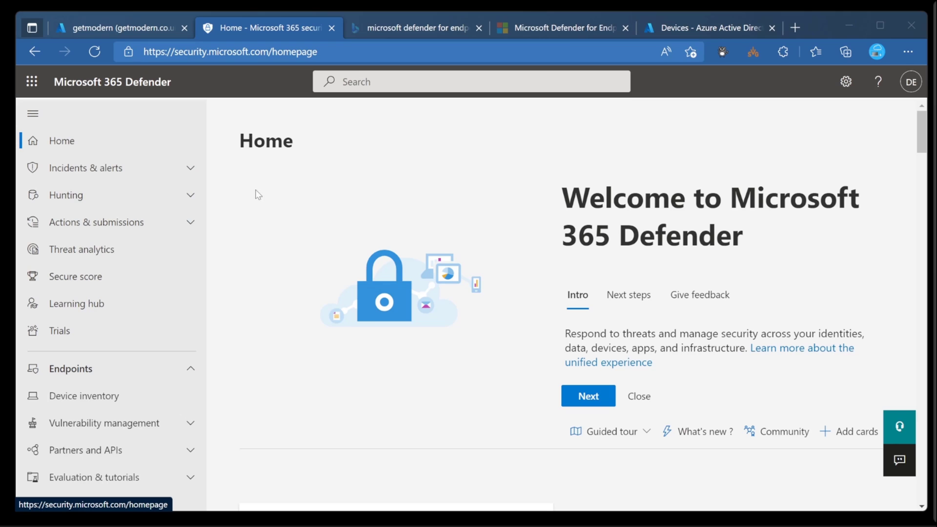
pyautogui.moveTo(186, 335)
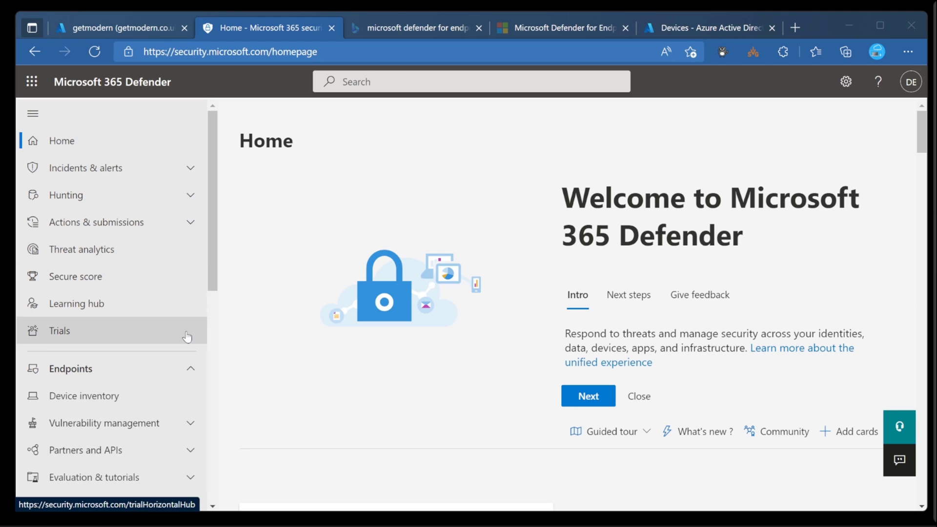
pyautogui.scroll(-3)
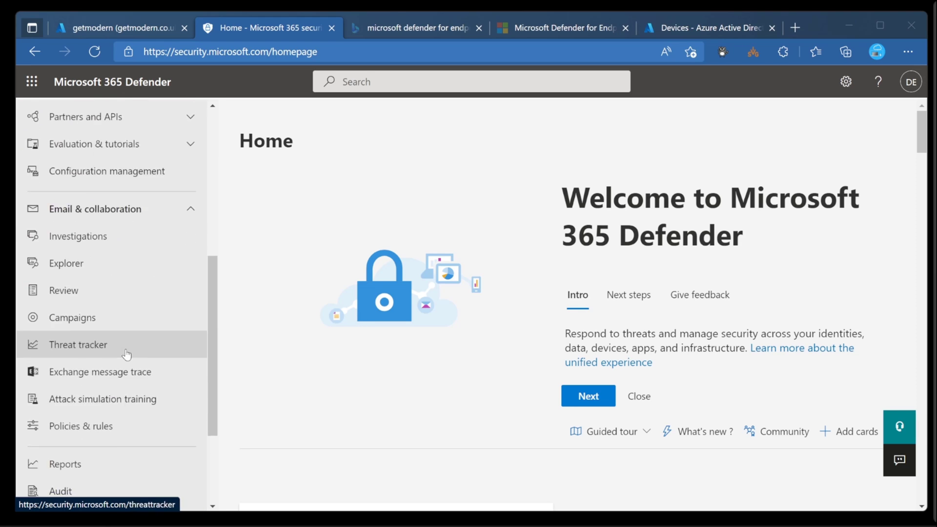
pyautogui.scroll(-3)
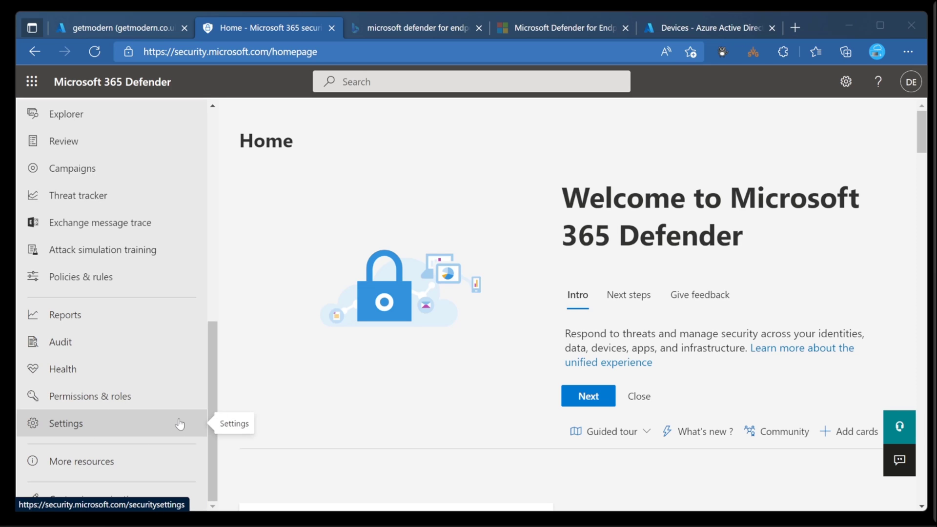
pyautogui.click(65, 424)
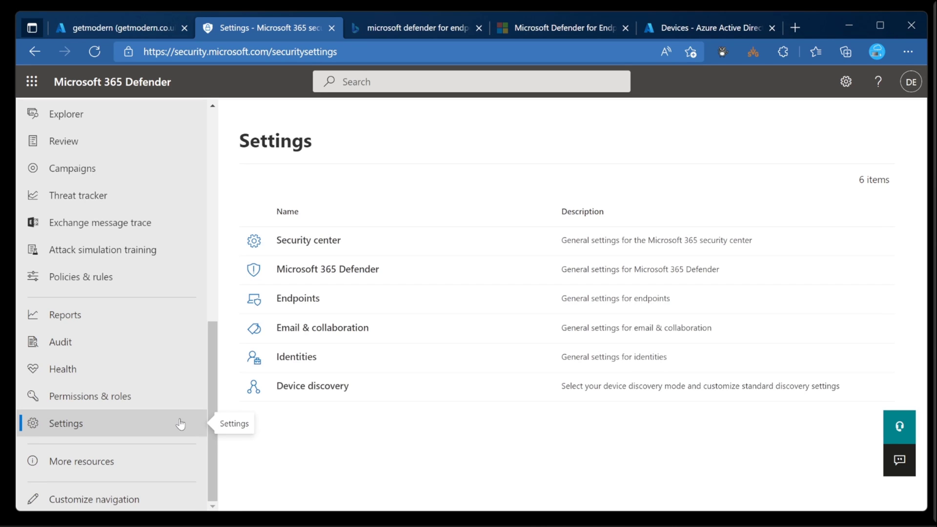
pyautogui.moveTo(332, 296)
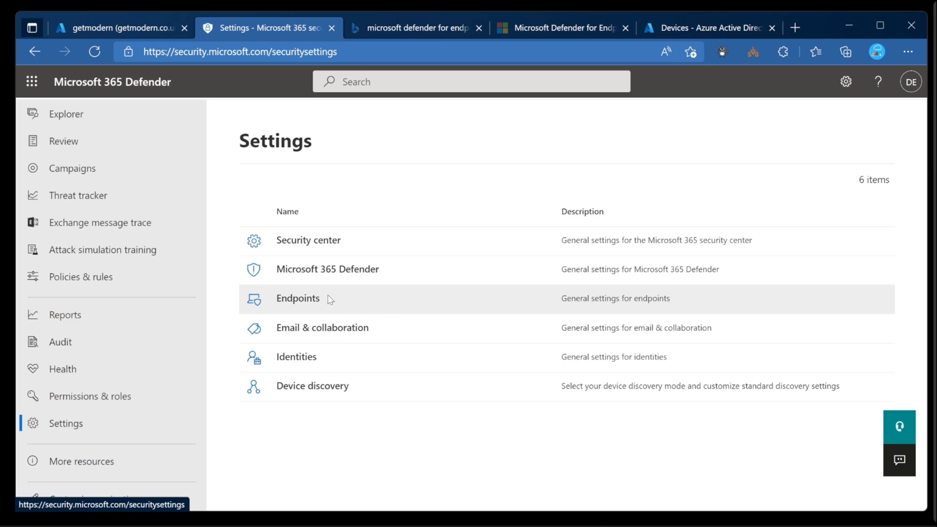
pyautogui.click(297, 299)
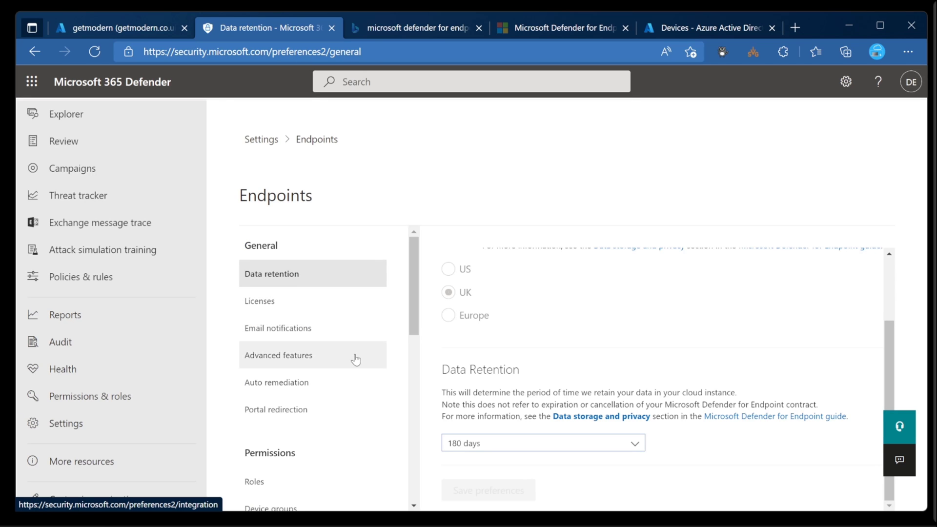
# Under Advanced features, turn the Microsoft Intune connection On and save preferences
pyautogui.click(279, 355)
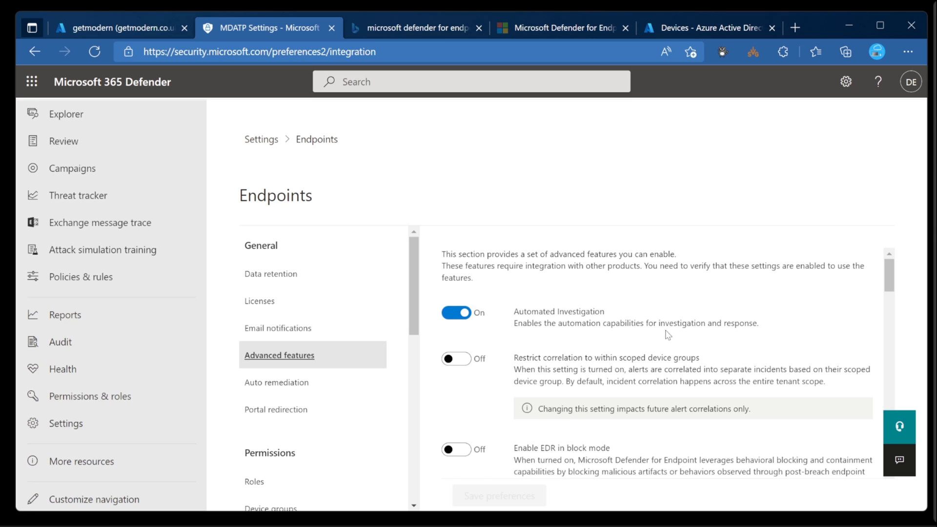
pyautogui.scroll(-3)
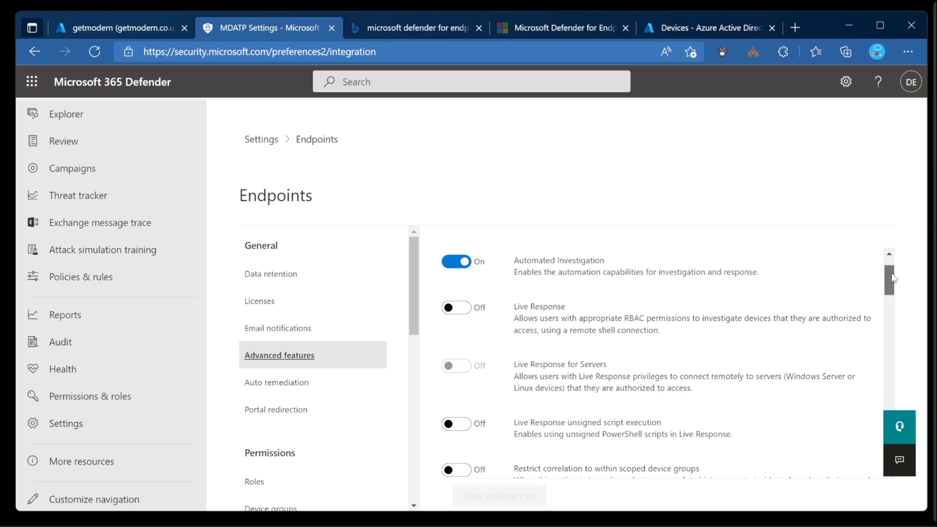
pyautogui.scroll(-3)
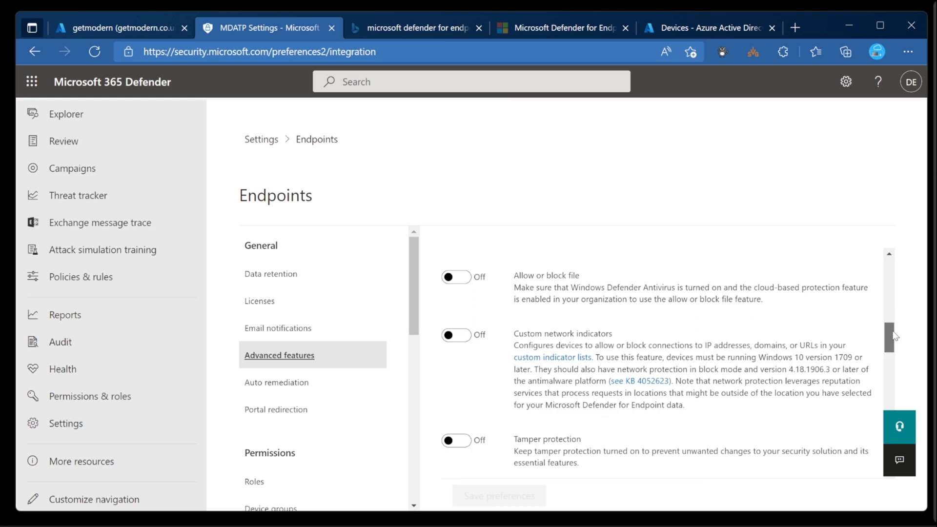
pyautogui.scroll(-3)
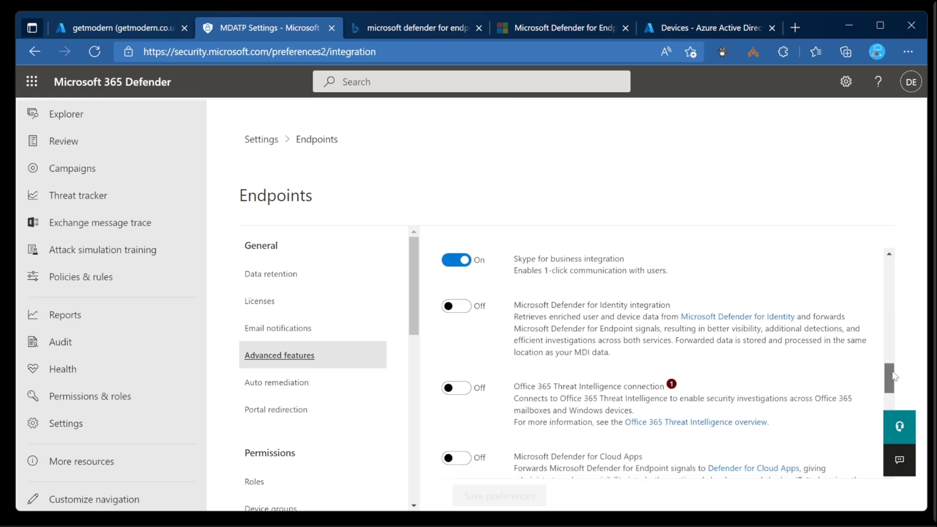
pyautogui.scroll(-3)
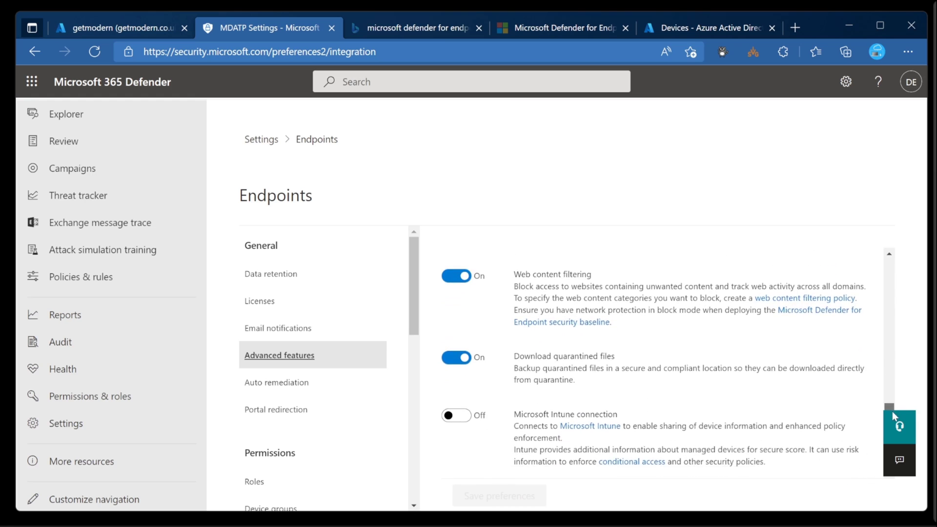
pyautogui.scroll(-3)
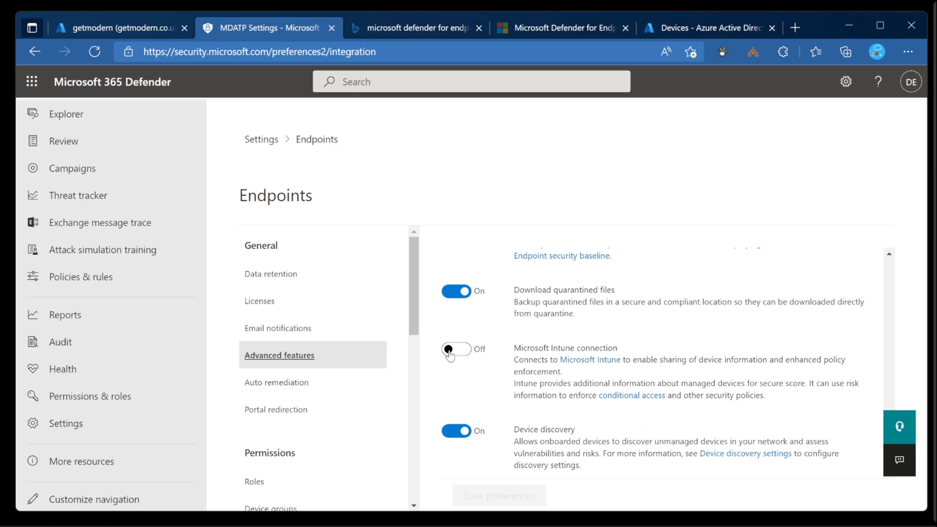
pyautogui.click(455, 349)
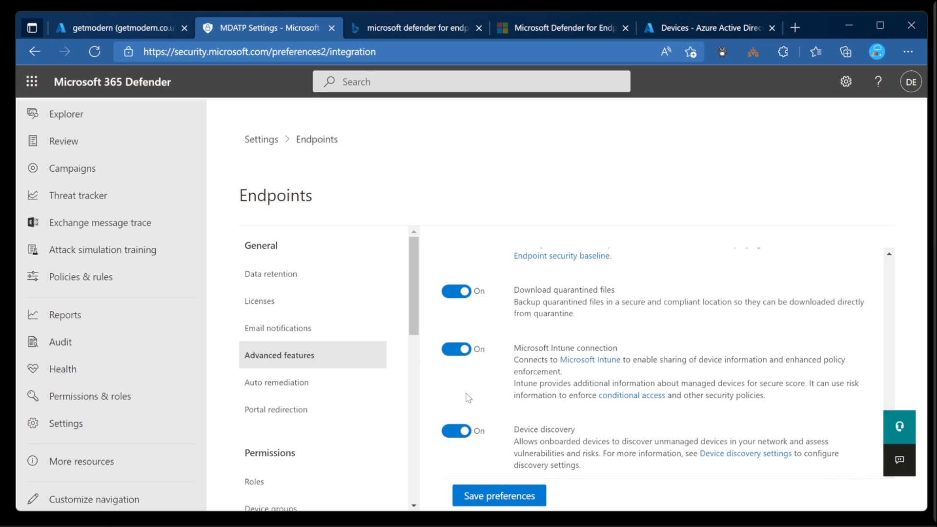
pyautogui.click(499, 496)
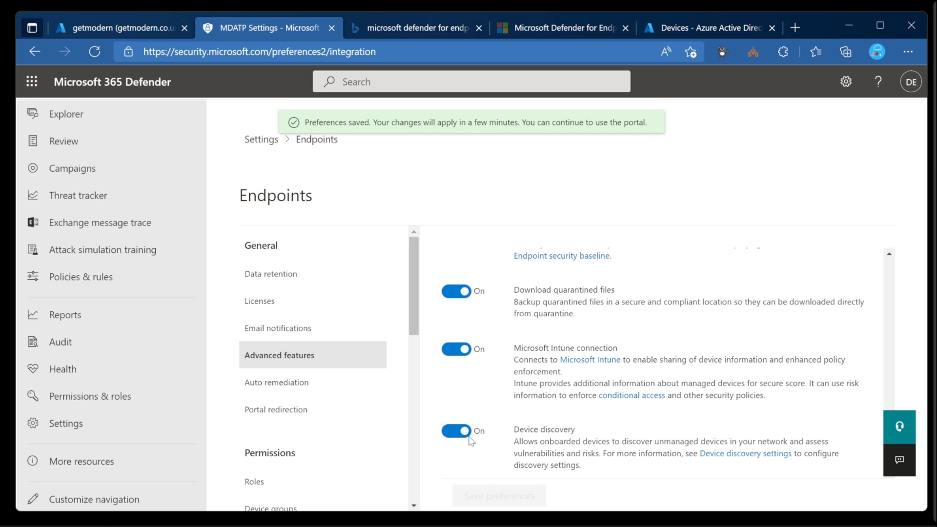
pyautogui.moveTo(457, 364)
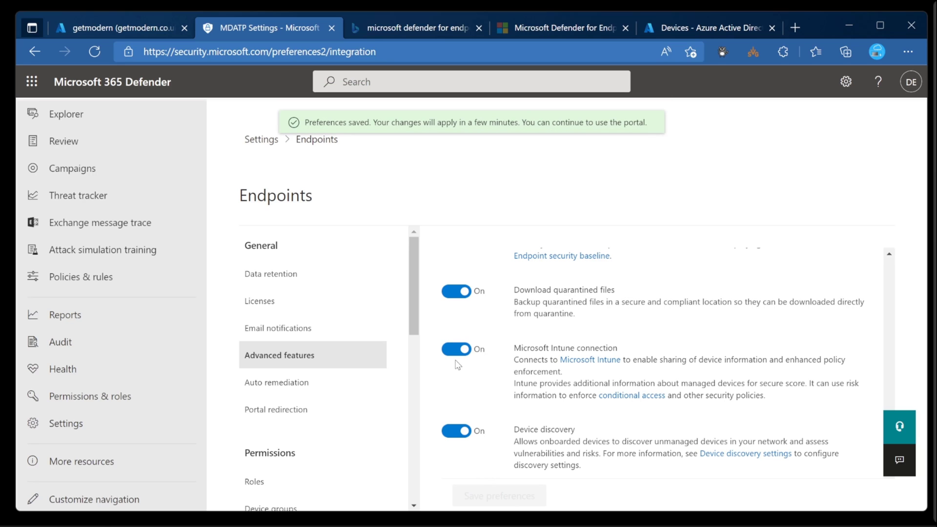
pyautogui.moveTo(449, 353)
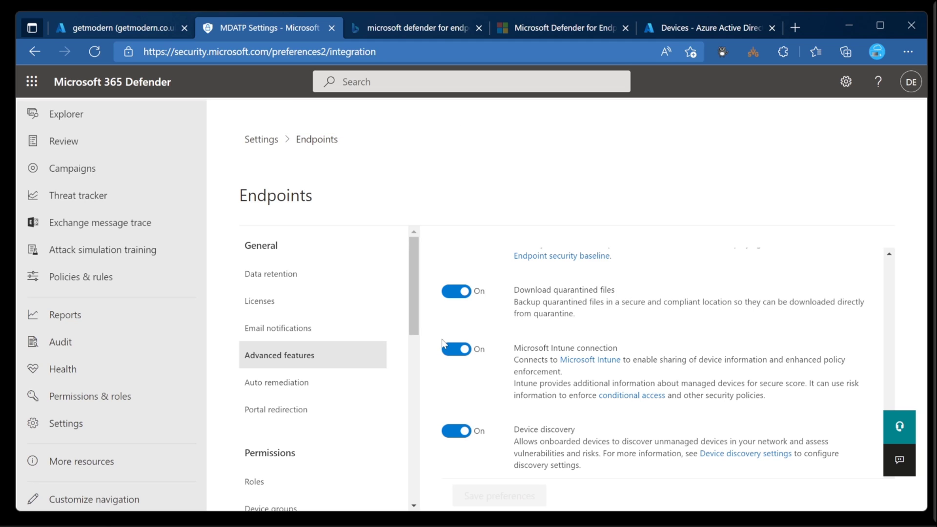
pyautogui.moveTo(131, 35)
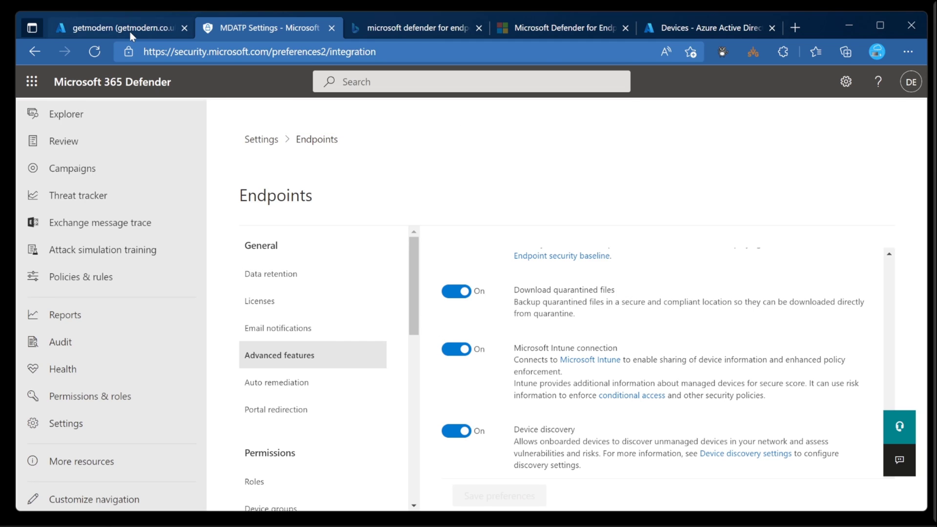
# In Endpoint Manager, reach Endpoint security's Microsoft Defender for Endpoint connector and its MDM compliance settings
pyautogui.click(122, 27)
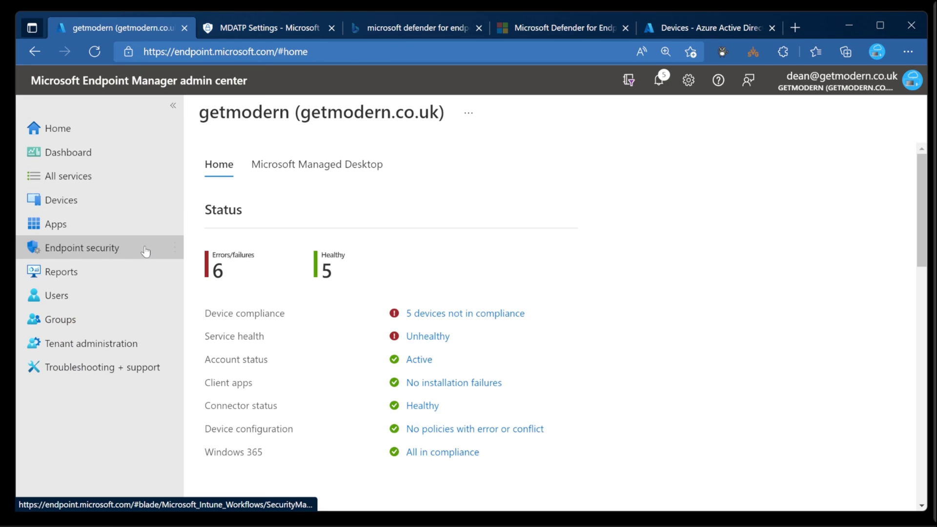
pyautogui.click(82, 248)
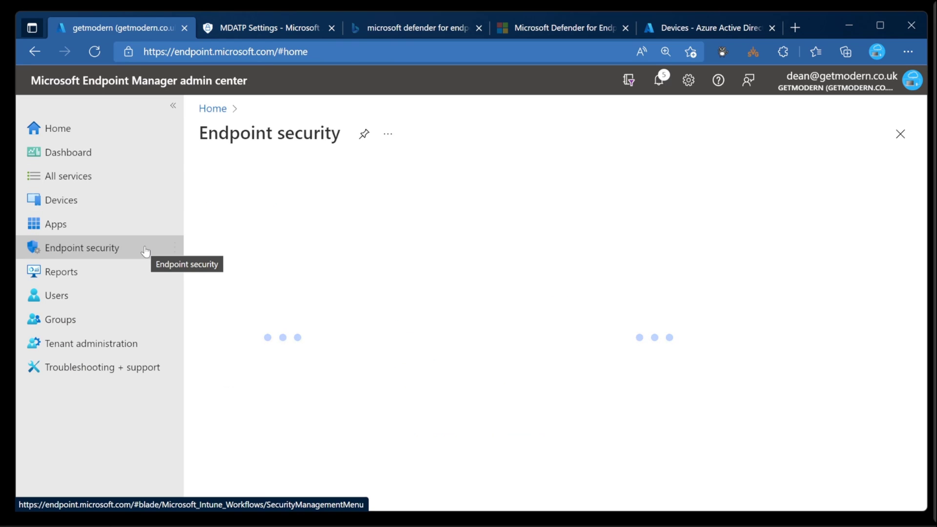
pyautogui.click(82, 248)
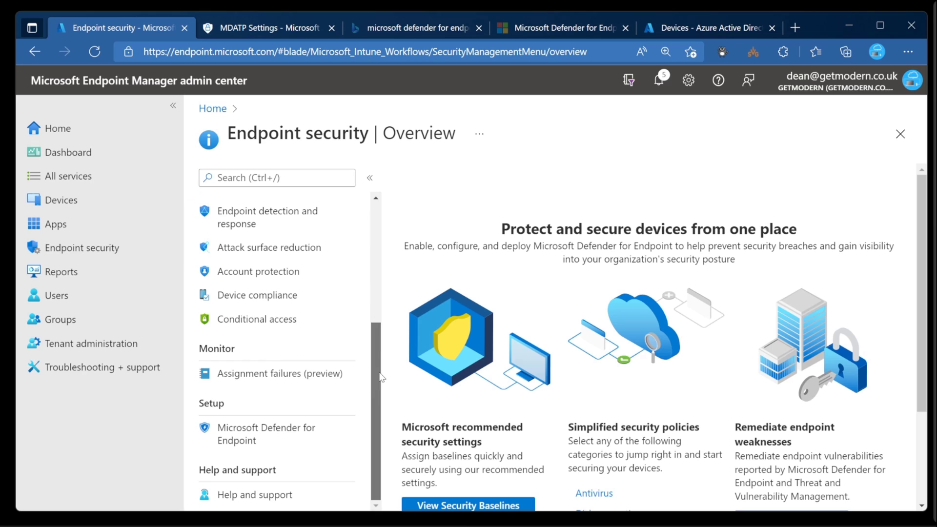
pyautogui.moveTo(312, 432)
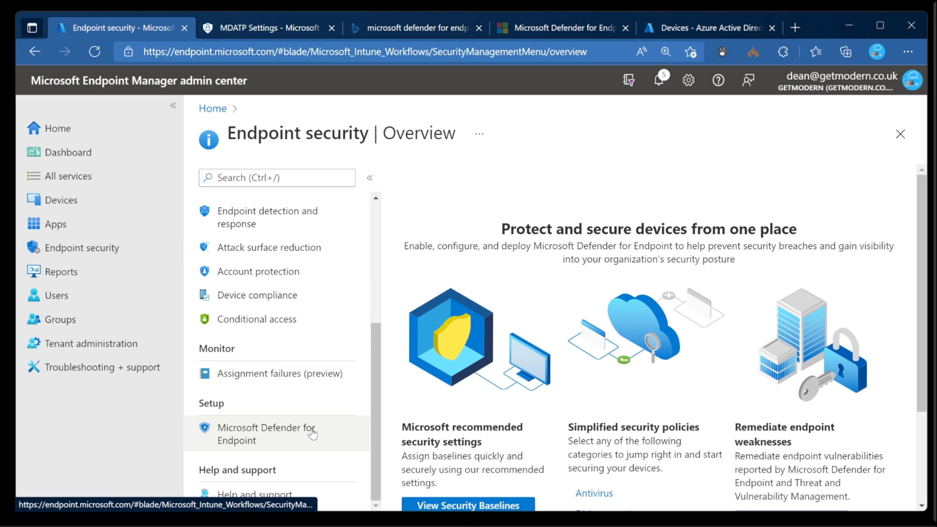
pyautogui.click(267, 433)
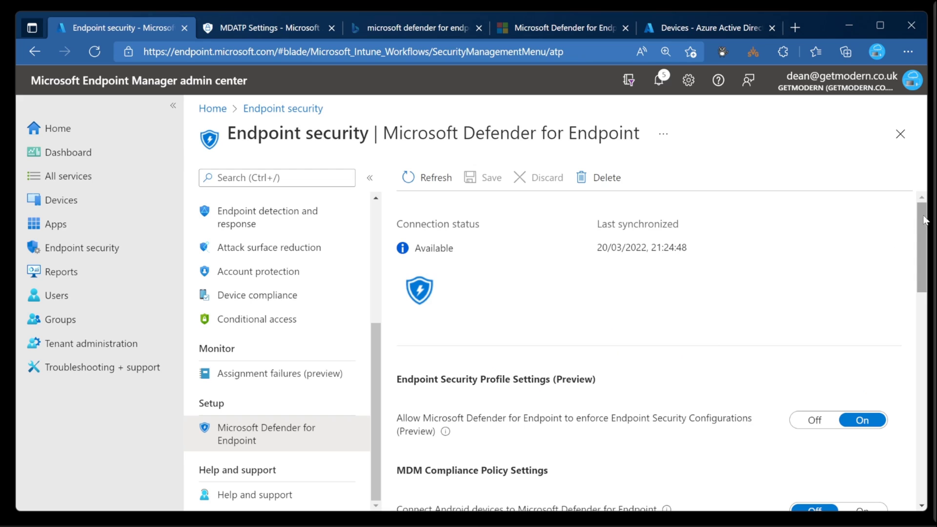
pyautogui.scroll(-3)
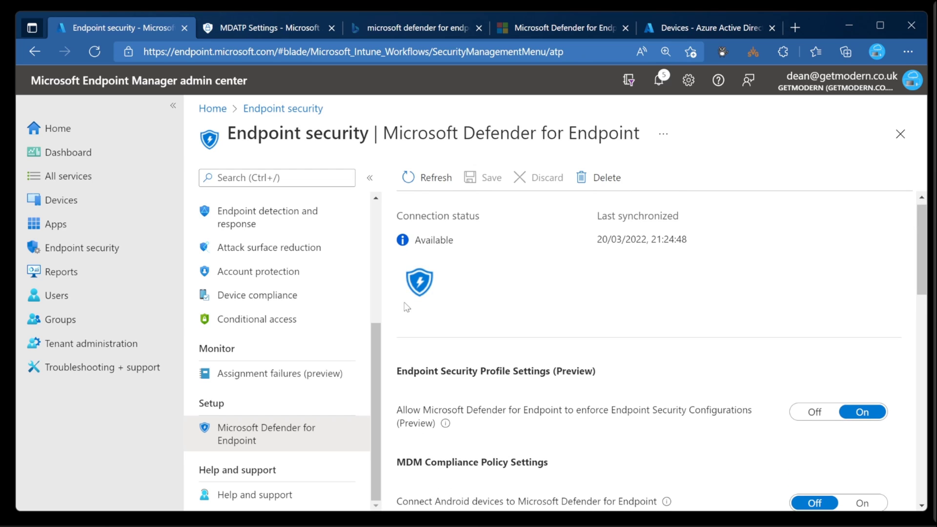
pyautogui.moveTo(419, 304)
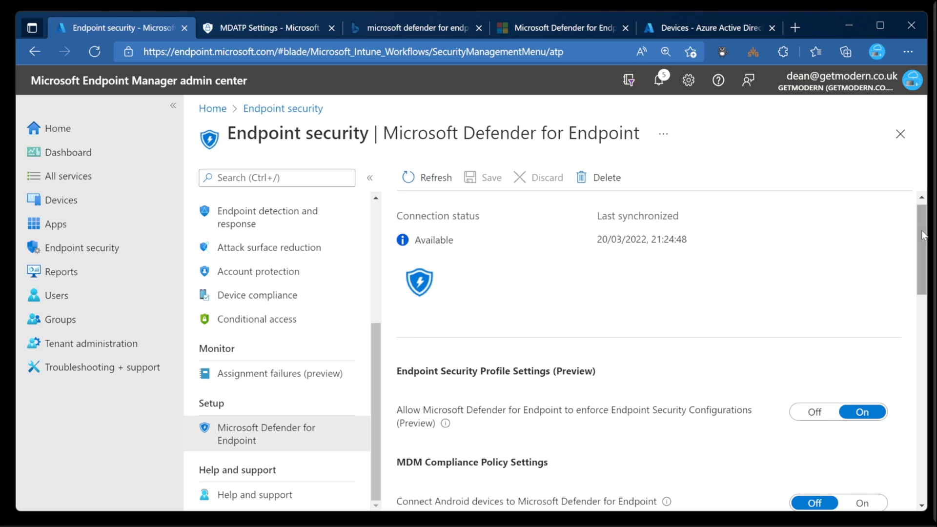
pyautogui.scroll(-3)
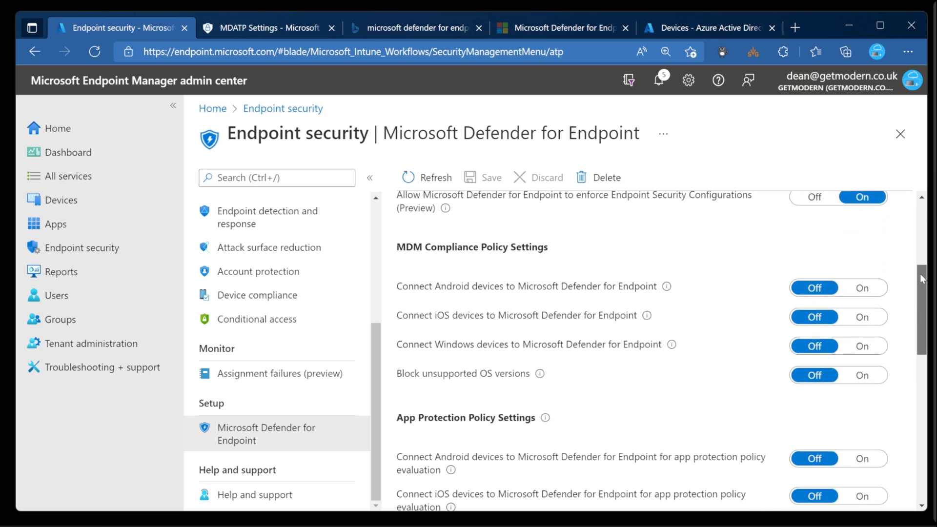
pyautogui.scroll(-3)
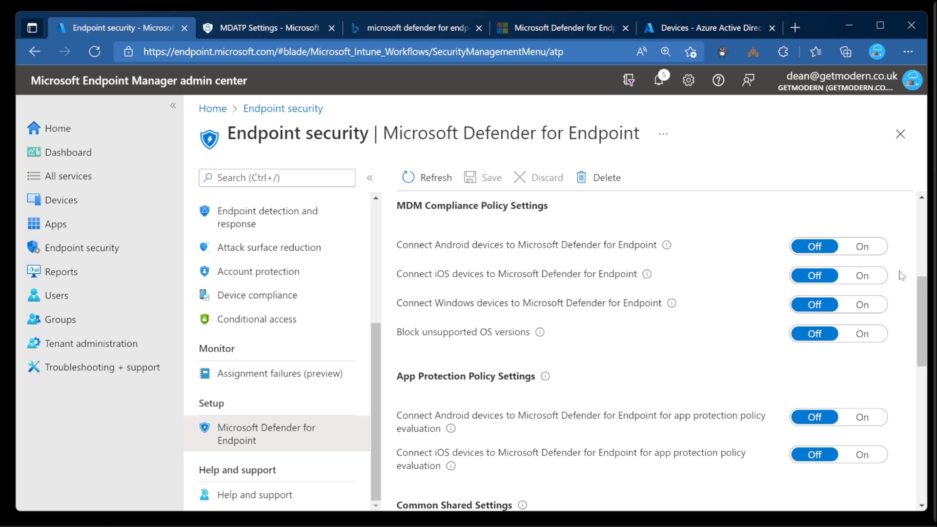
pyautogui.moveTo(693, 253)
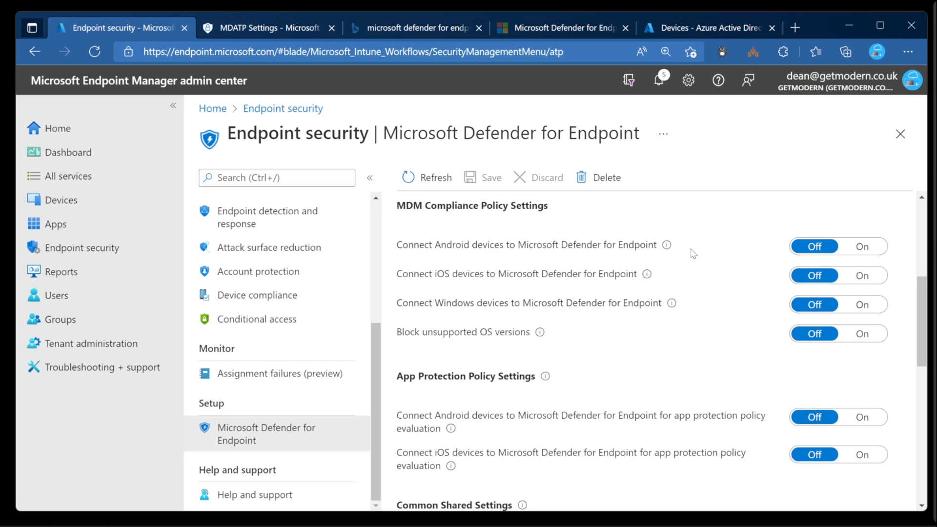
# Turn on connecting iOS devices to Defender for Endpoint, save the connector, and go to Apps
pyautogui.click(862, 276)
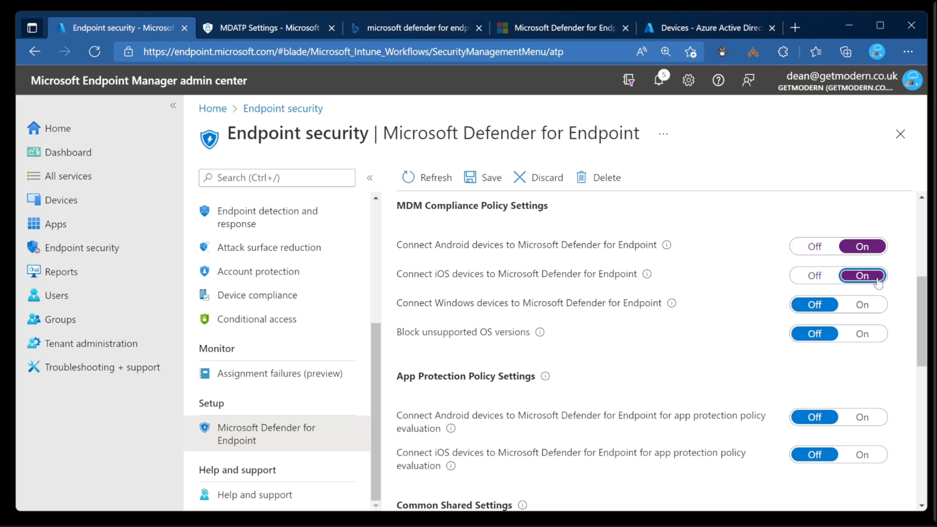
pyautogui.moveTo(481, 186)
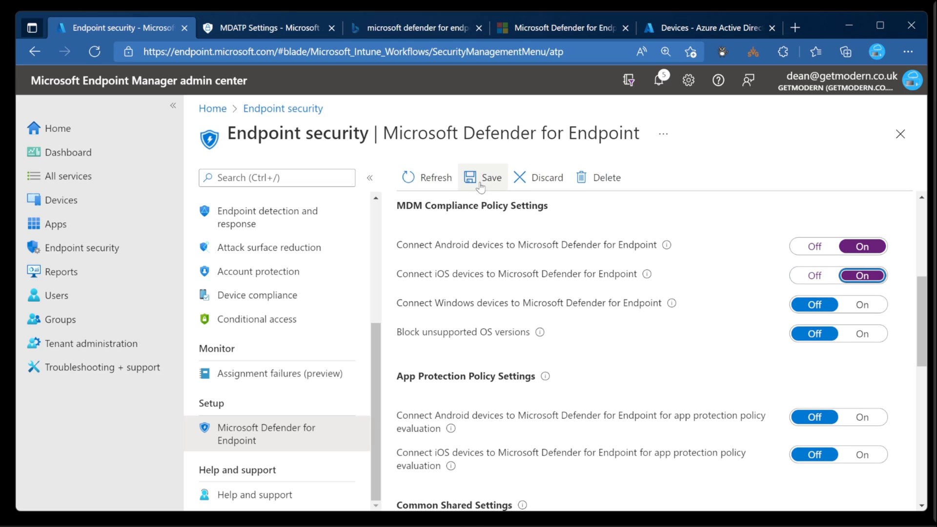
pyautogui.click(485, 177)
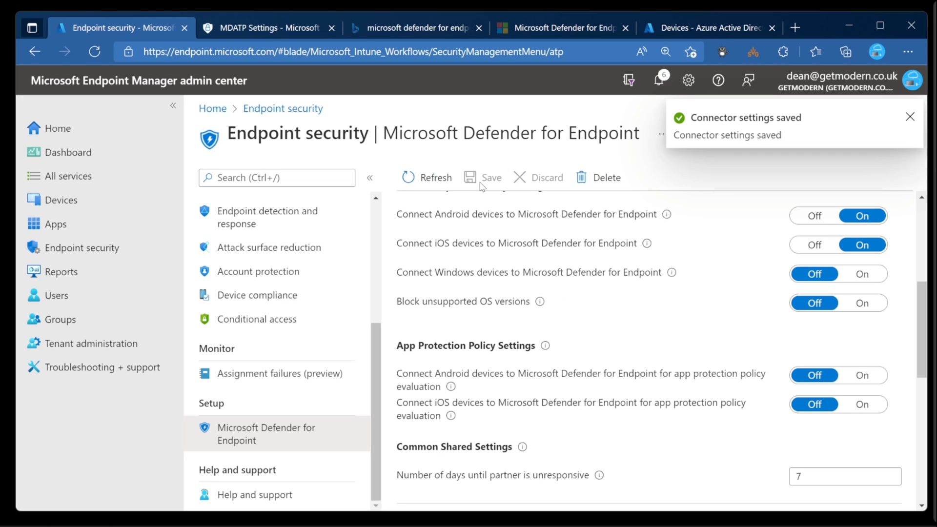
pyautogui.click(910, 117)
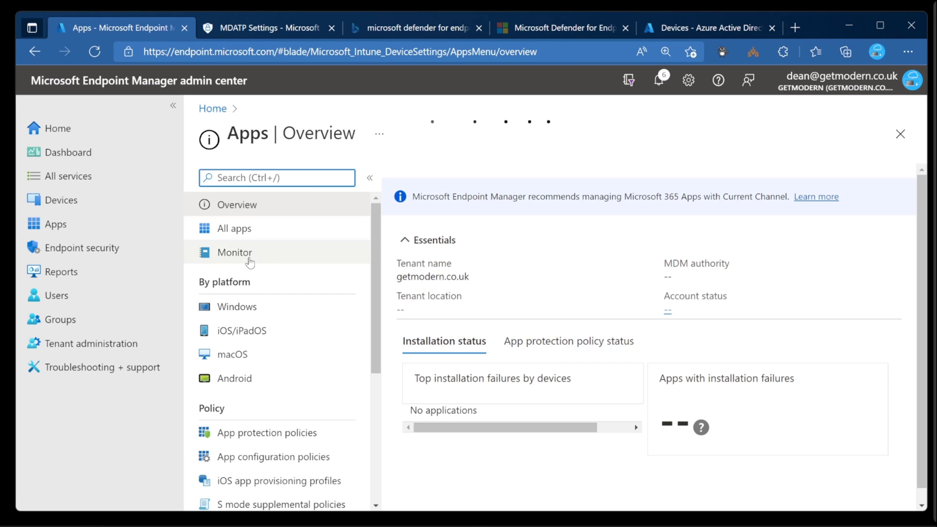
# Add a new iOS store app and search the App Store for Microsoft Defender
pyautogui.click(242, 331)
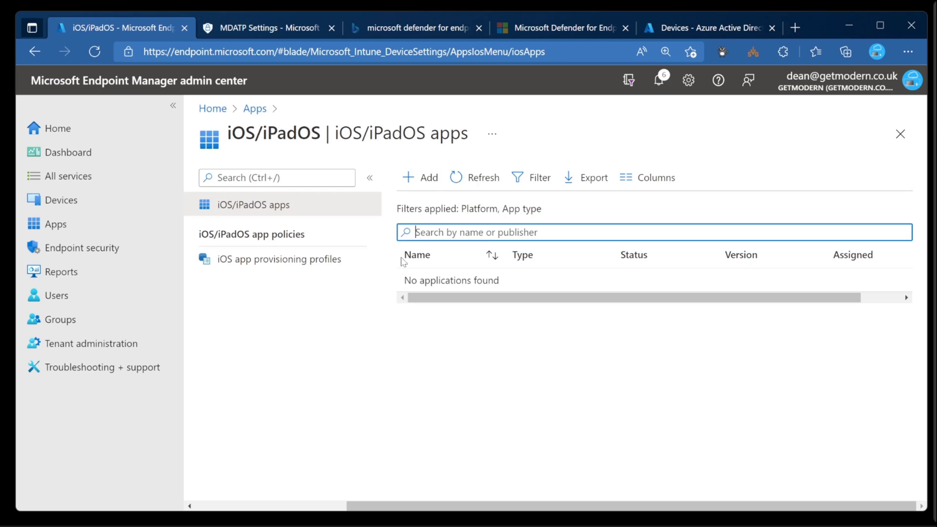
pyautogui.click(420, 177)
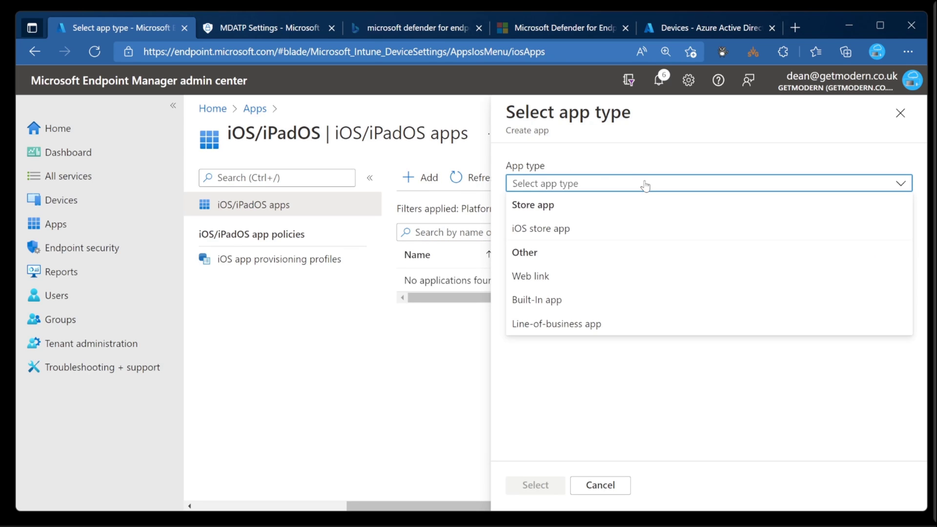
pyautogui.click(540, 228)
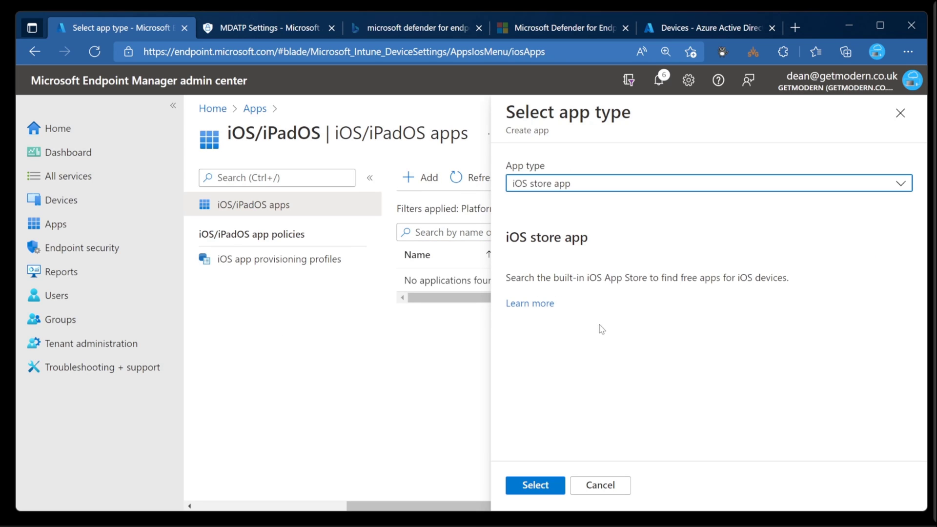
pyautogui.click(534, 485)
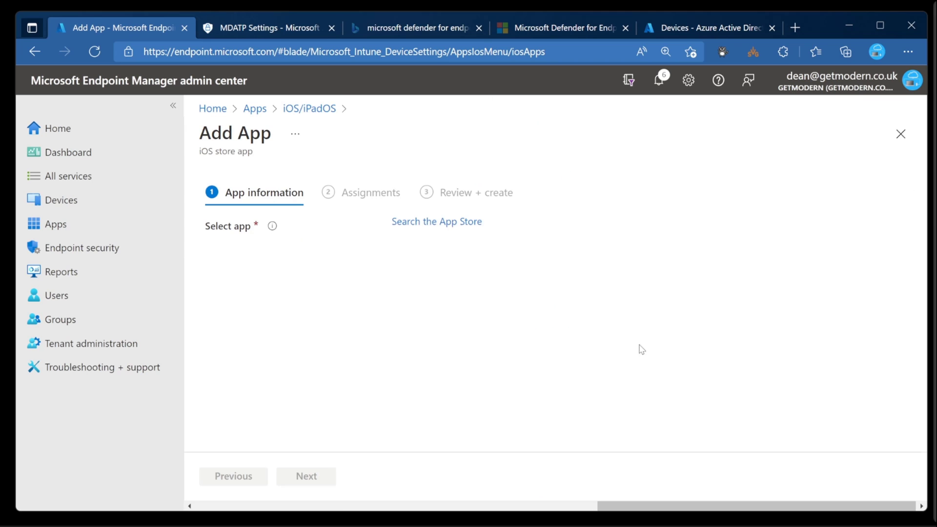
pyautogui.click(436, 220)
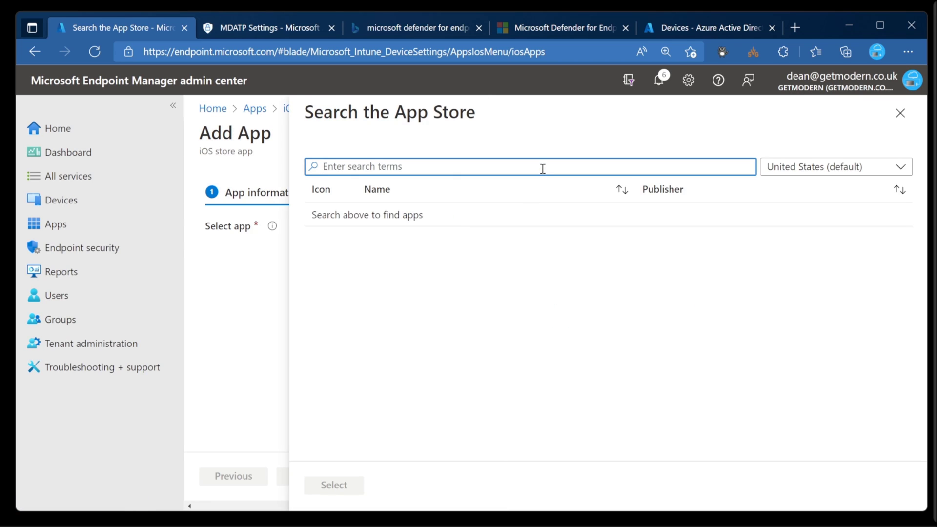
pyautogui.write('mcirosoc')
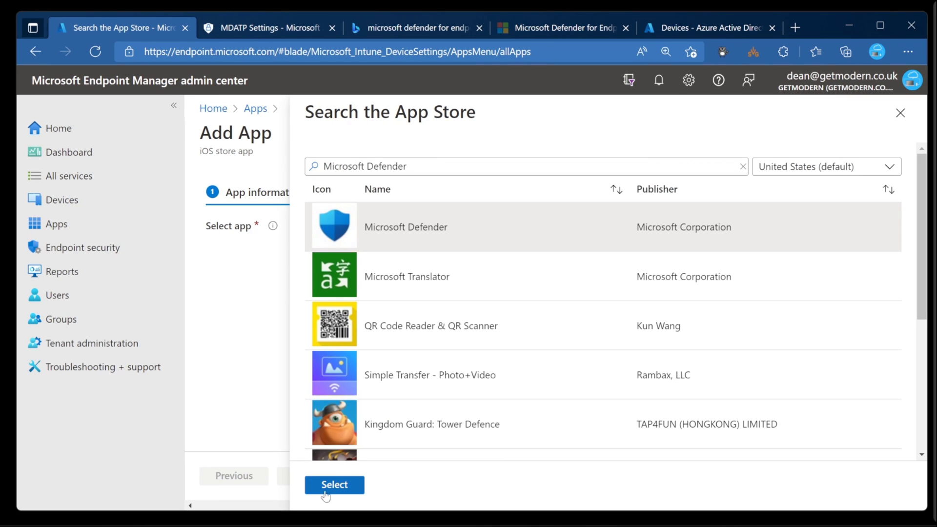
# Select Microsoft Defender, set minimum operating system iOS 12.0, and continue to Assignments
pyautogui.click(334, 484)
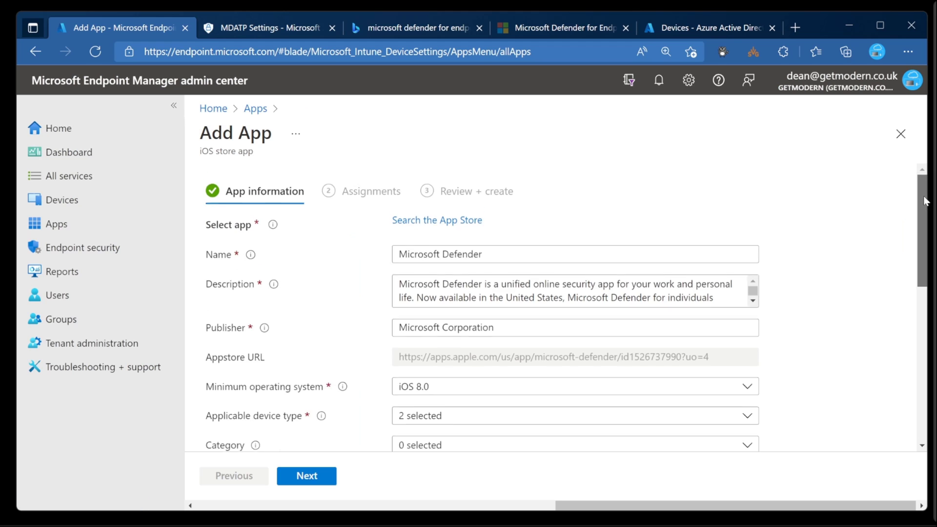
pyautogui.scroll(-3)
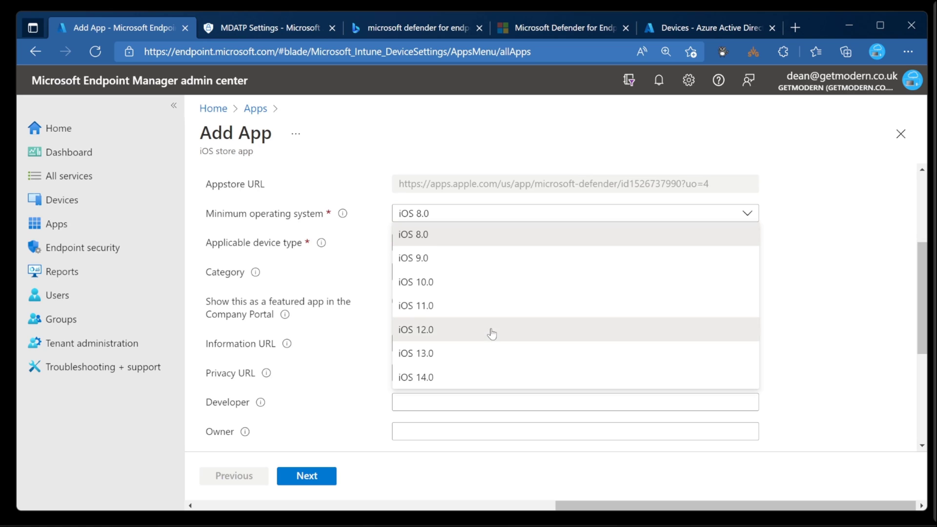
pyautogui.click(416, 330)
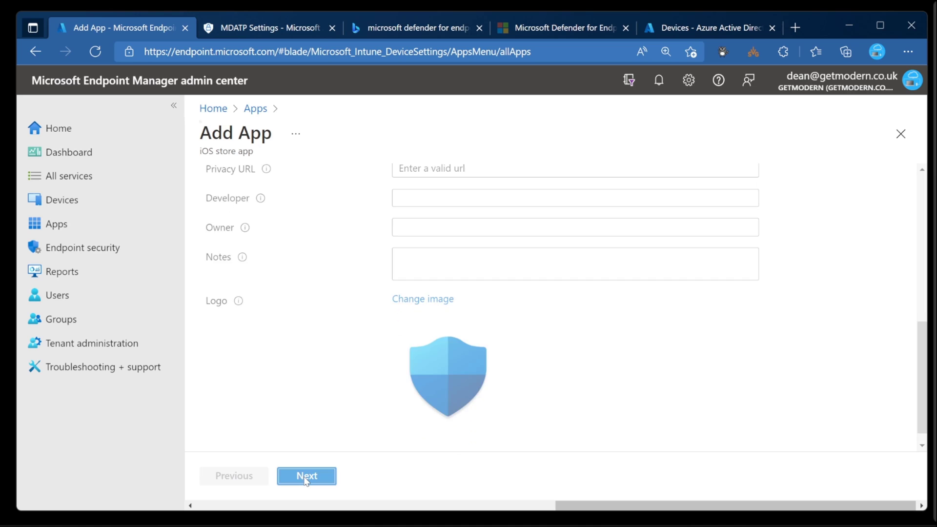
pyautogui.click(306, 476)
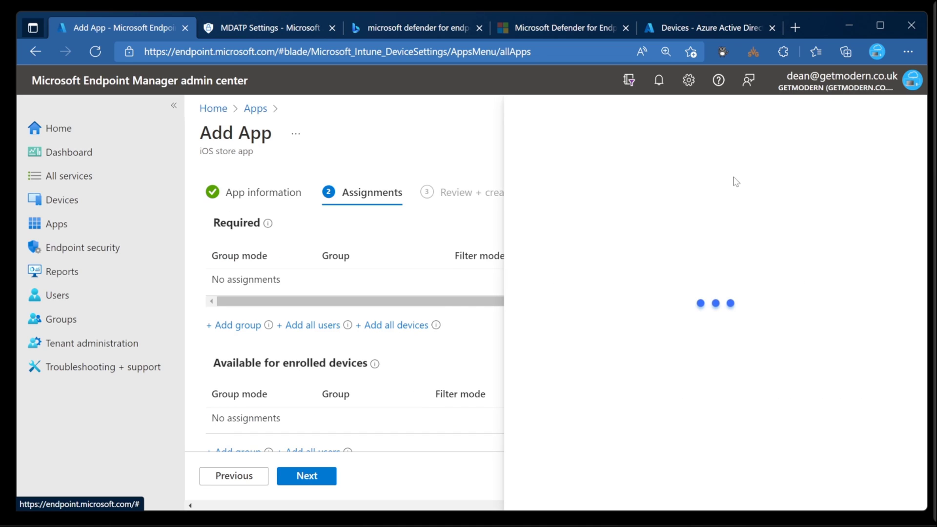
# Require the app for the Defender for Endpoint Users (Mobile) group and create it
pyautogui.click(234, 325)
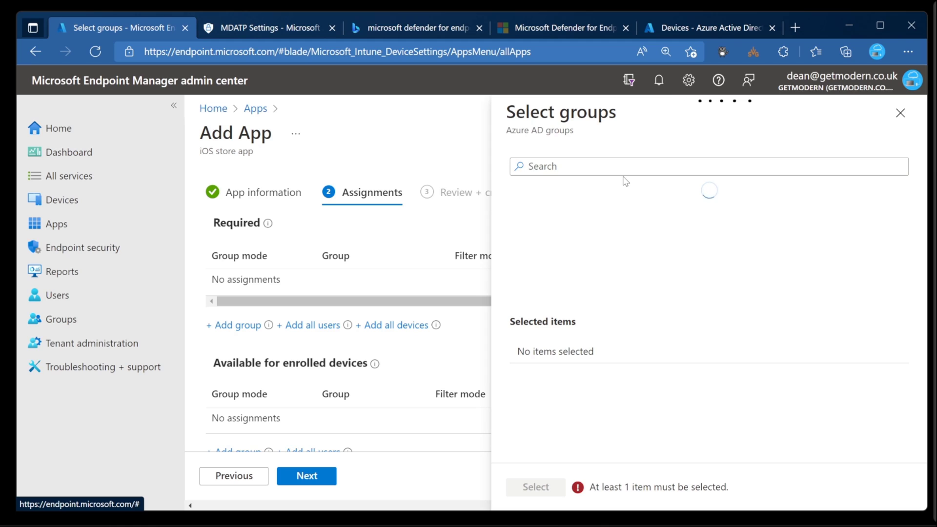
pyautogui.write('defender')
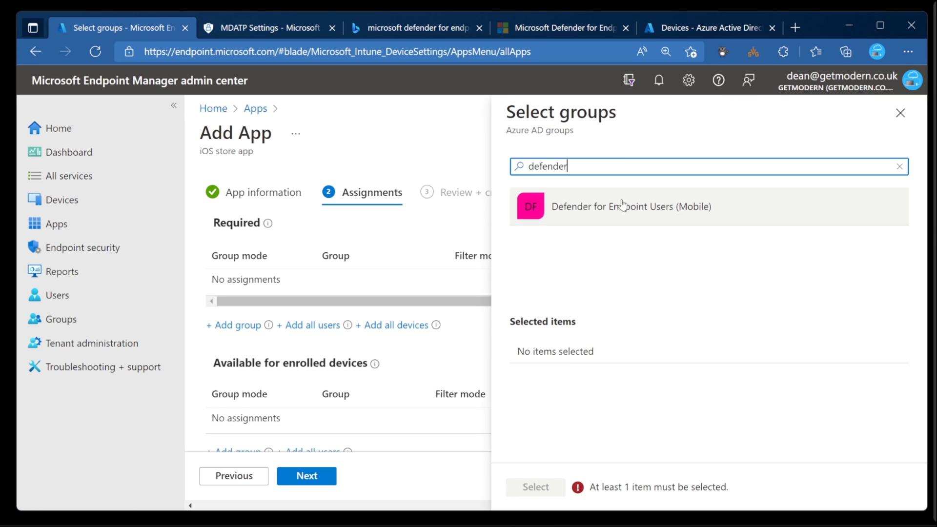
pyautogui.click(536, 487)
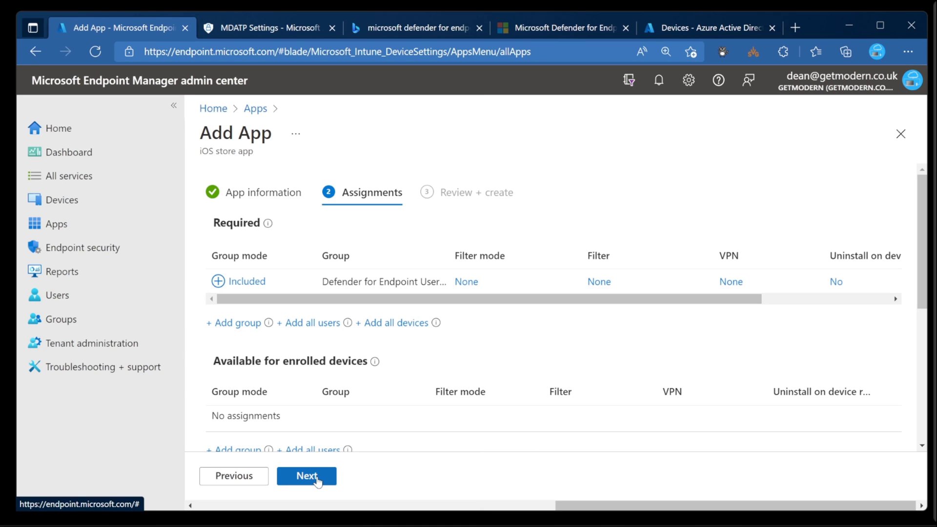
pyautogui.click(306, 476)
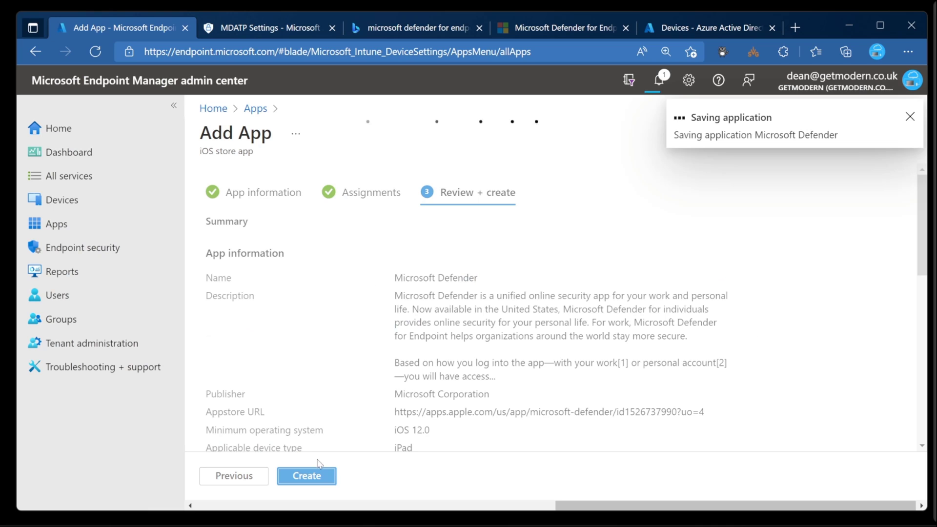
pyautogui.moveTo(410, 372)
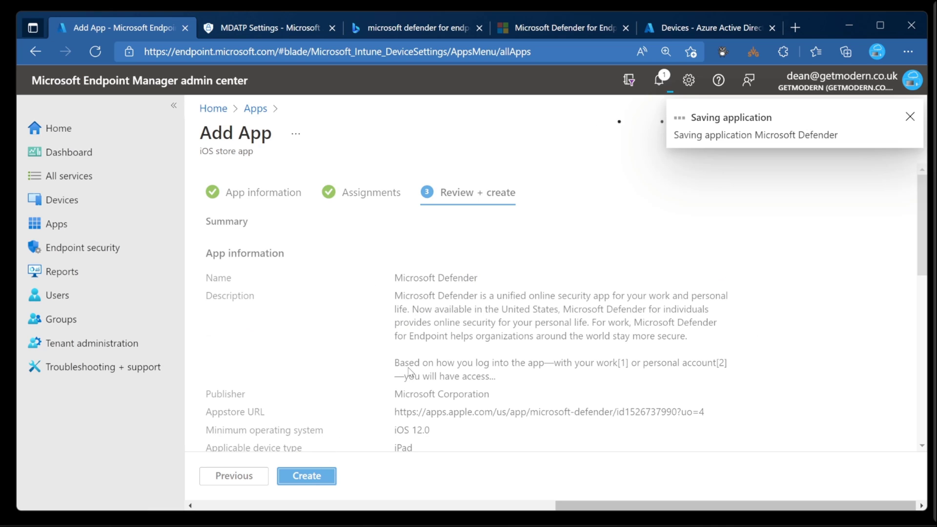
pyautogui.click(306, 477)
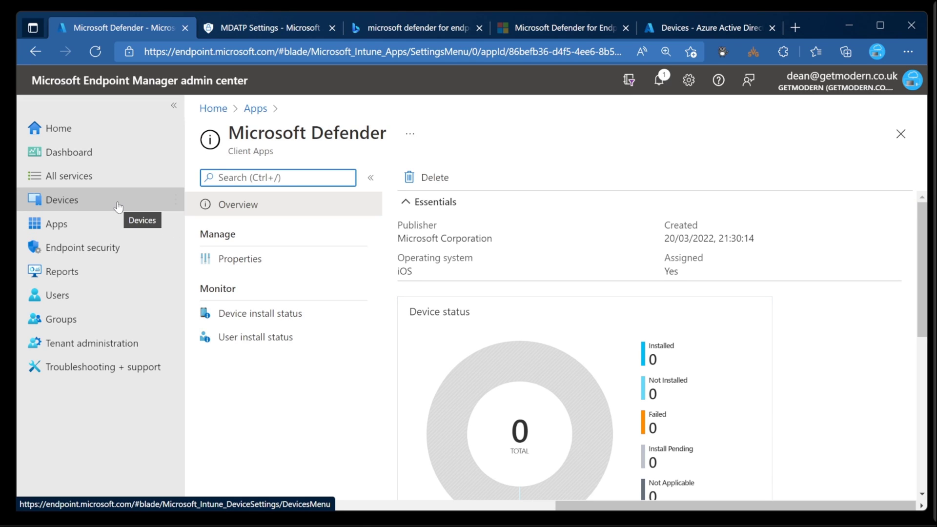
# Under Devices > iOS/iPadOS configuration profiles, create a new profile from the VPN template
pyautogui.click(62, 199)
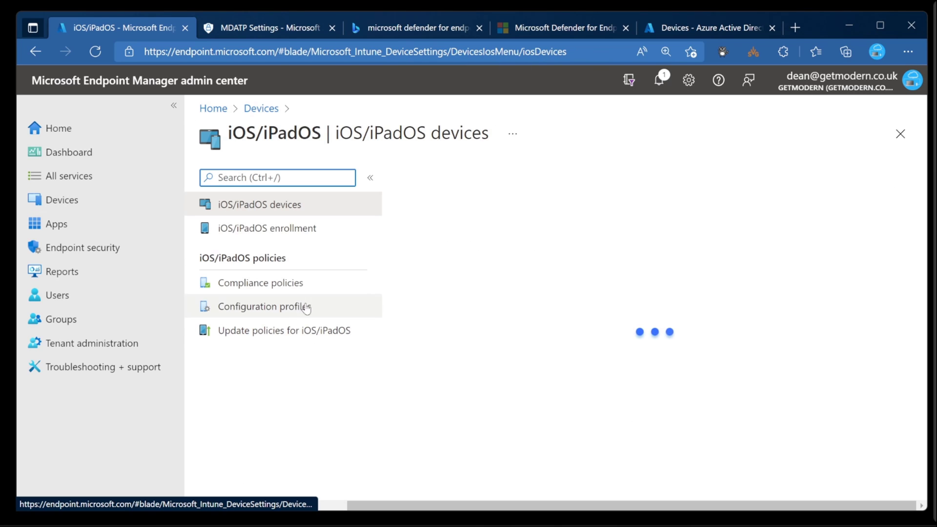
pyautogui.click(263, 305)
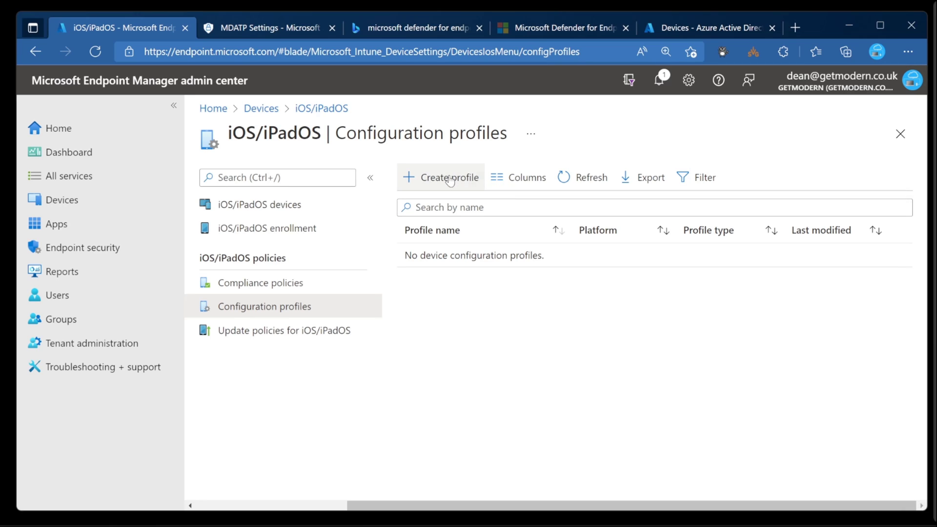
pyautogui.click(449, 176)
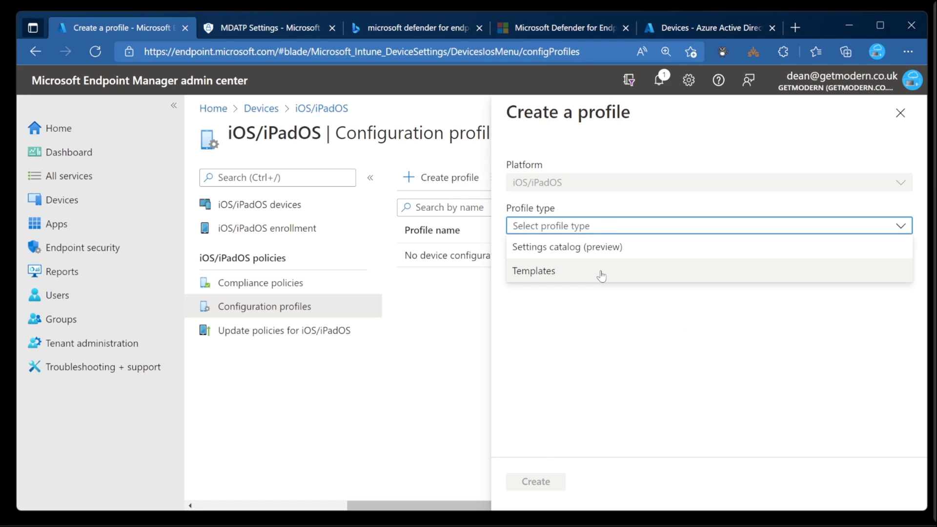
pyautogui.click(533, 271)
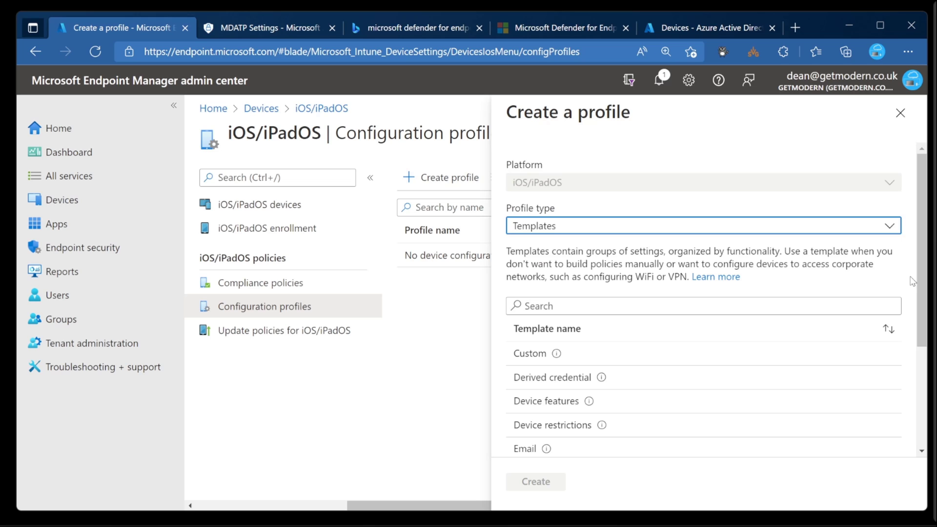
pyautogui.scroll(-3)
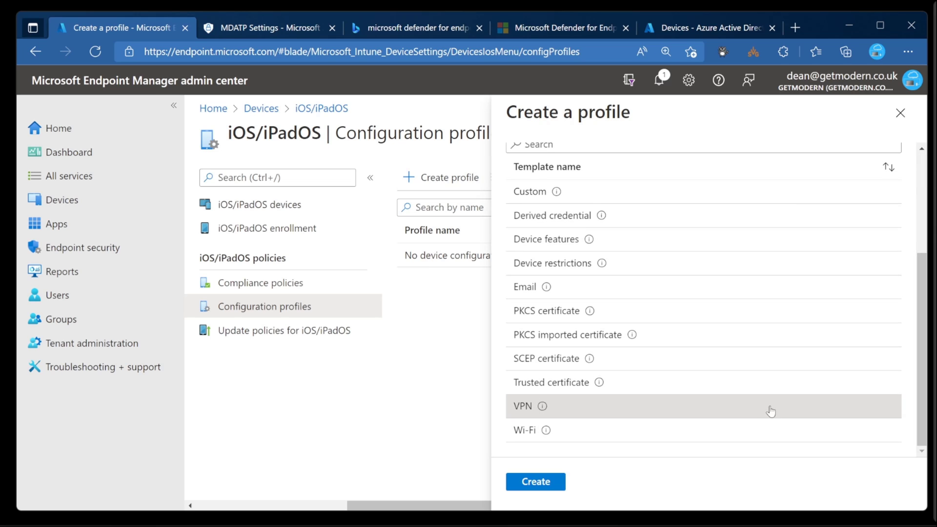
pyautogui.click(535, 482)
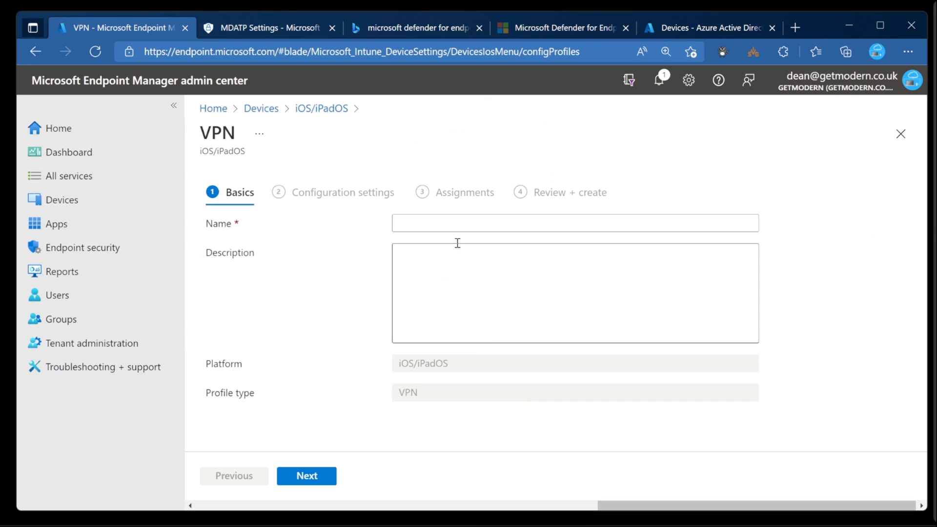
# Name the profile 'Microsoft Defender for Endpoint Zero Touch Onboarding' and proceed to configuration settings' connection type list
pyautogui.write('Microsoft Defende')
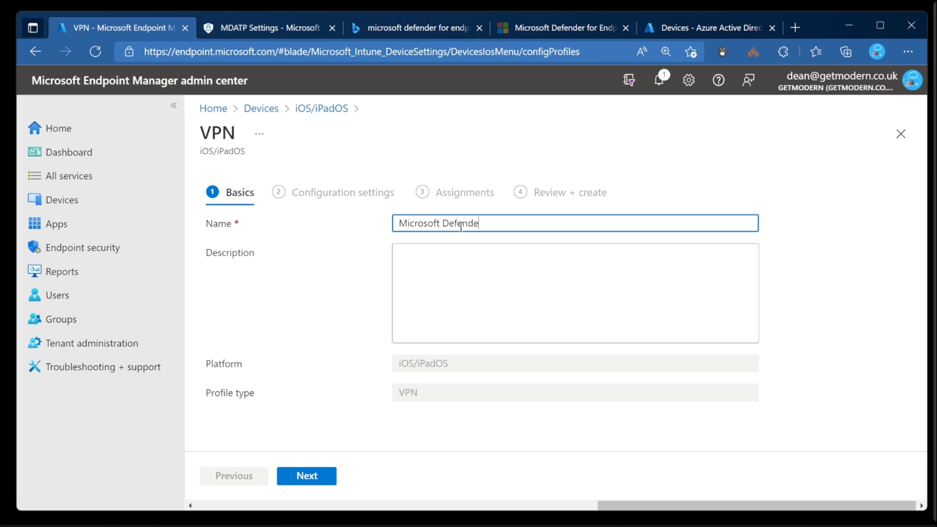
pyautogui.write('r for Endpoint')
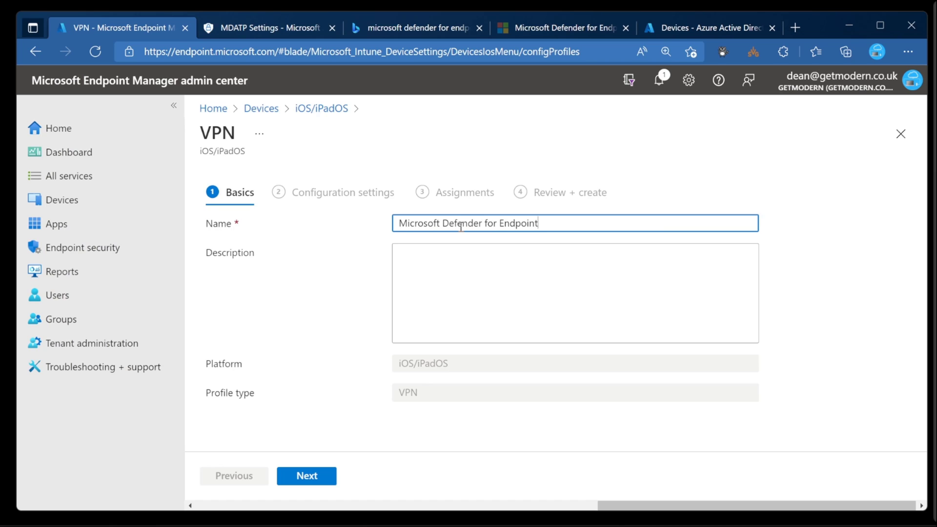
pyautogui.write('Zero T')
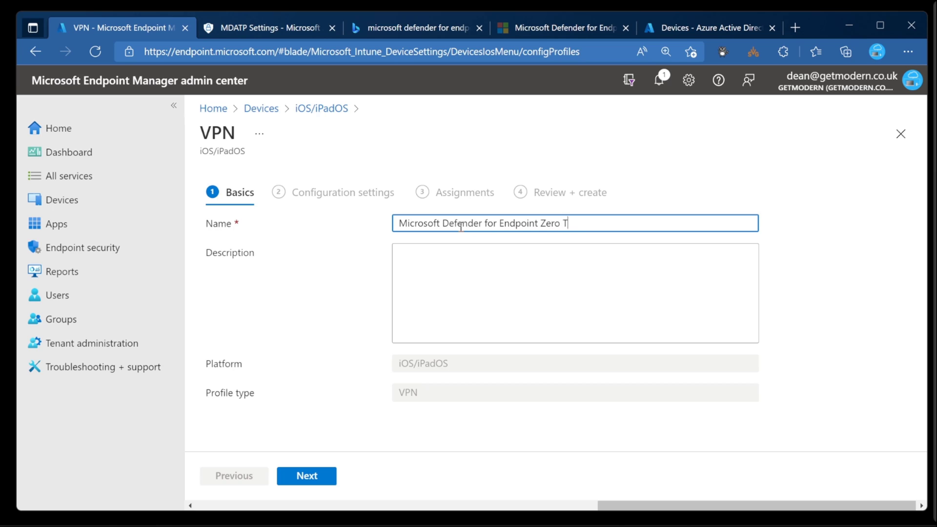
pyautogui.write('ouch ON')
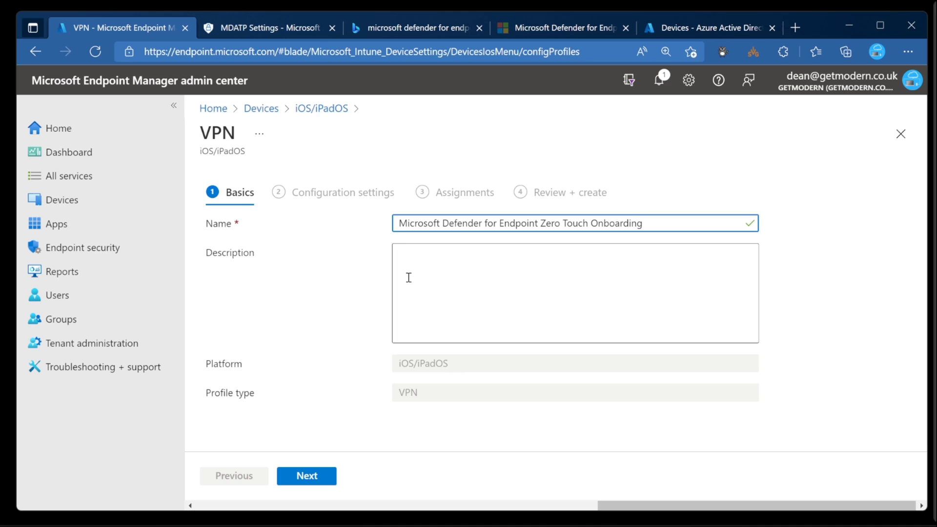
pyautogui.click(307, 476)
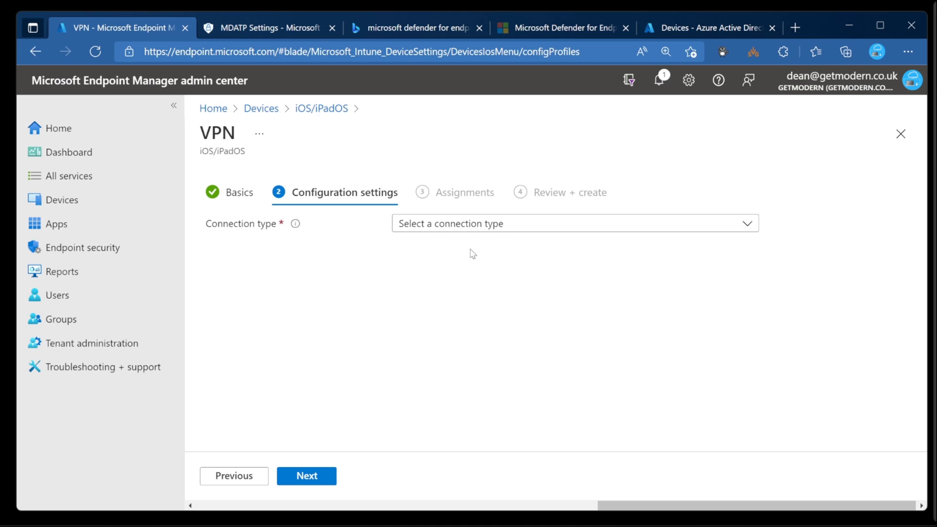
pyautogui.click(574, 224)
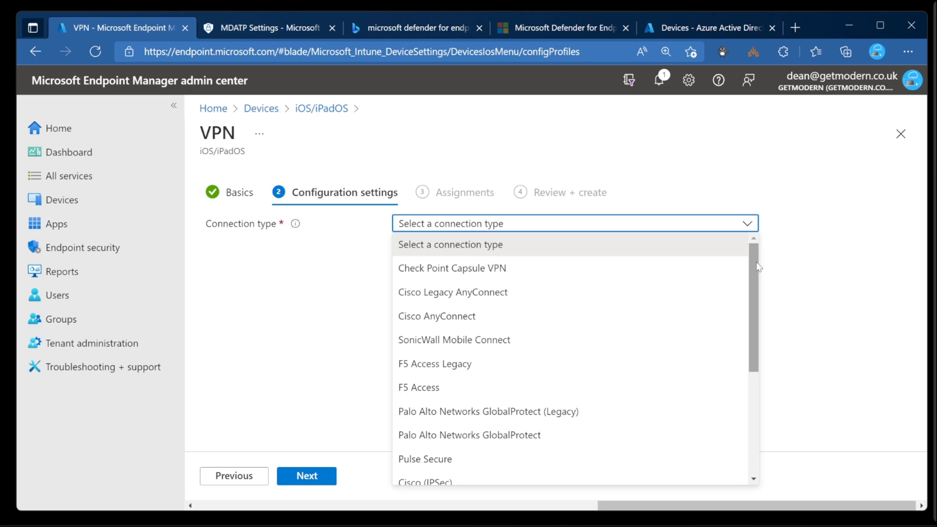
pyautogui.scroll(-3)
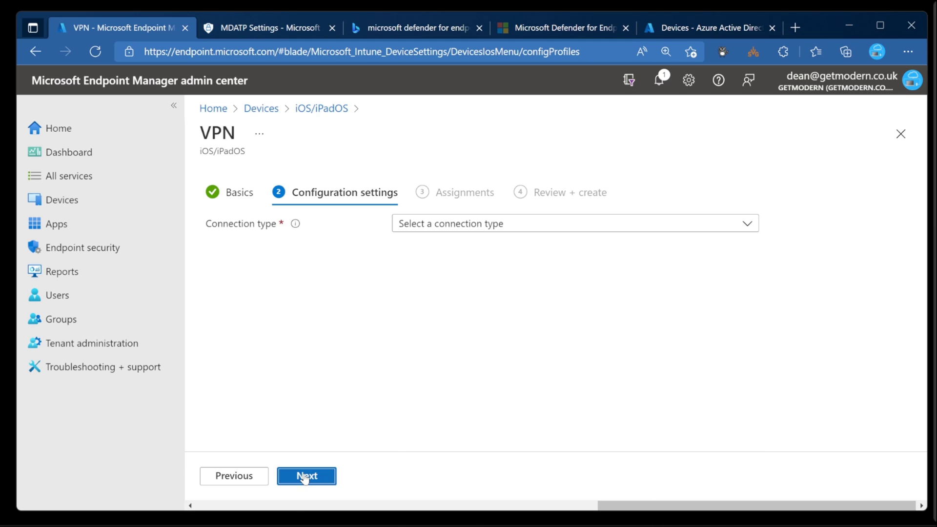
# Choose Custom VPN with connection name Microsoft Defender for Endpoint and identifier com.microsoft.scmx
pyautogui.click(306, 476)
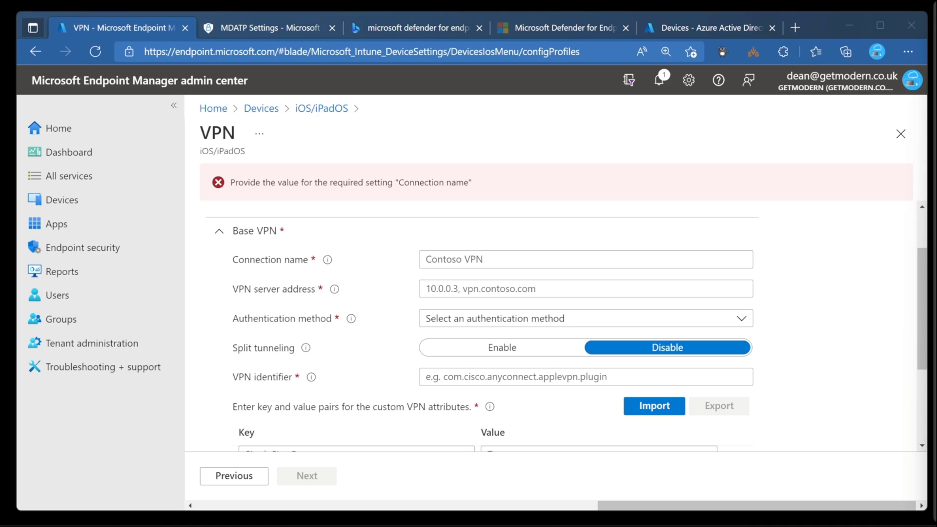
pyautogui.moveTo(339, 306)
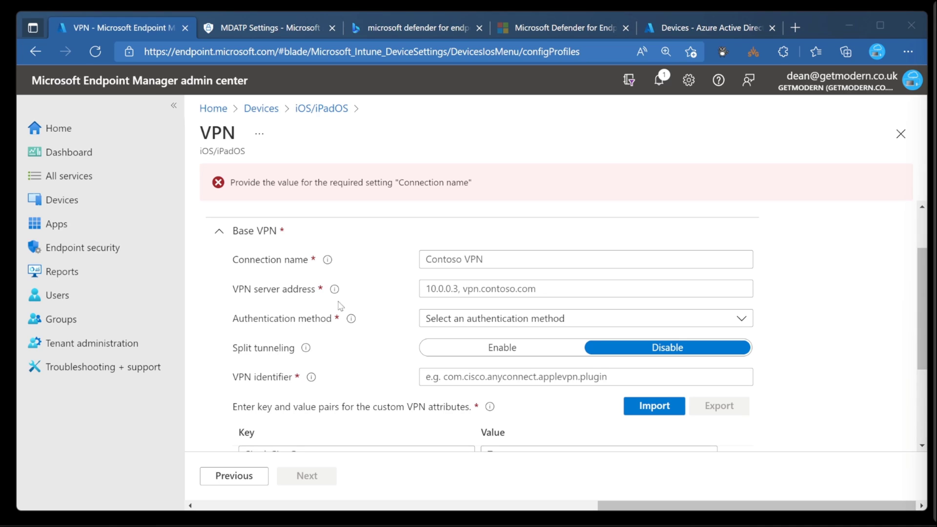
pyautogui.write('Microsoft Defender for Endpoint')
pyautogui.write('127.0.0.1')
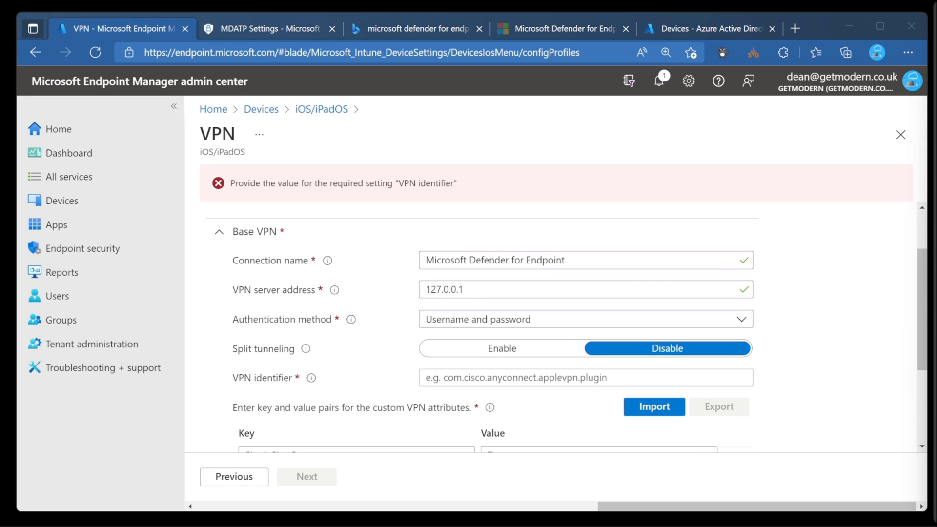
pyautogui.write('com.microsoft.scmx')
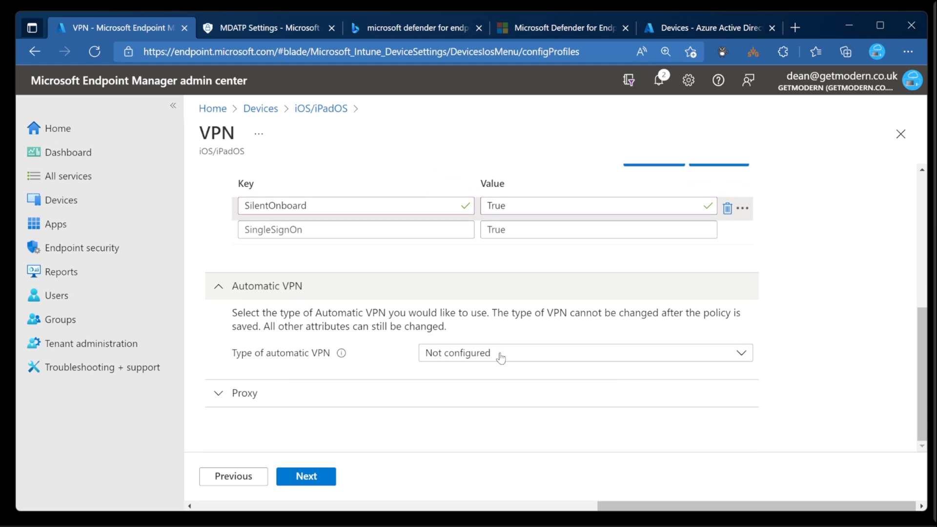
# Set automatic VPN to On-demand and save an Establish VPN rule for All domains
pyautogui.click(584, 353)
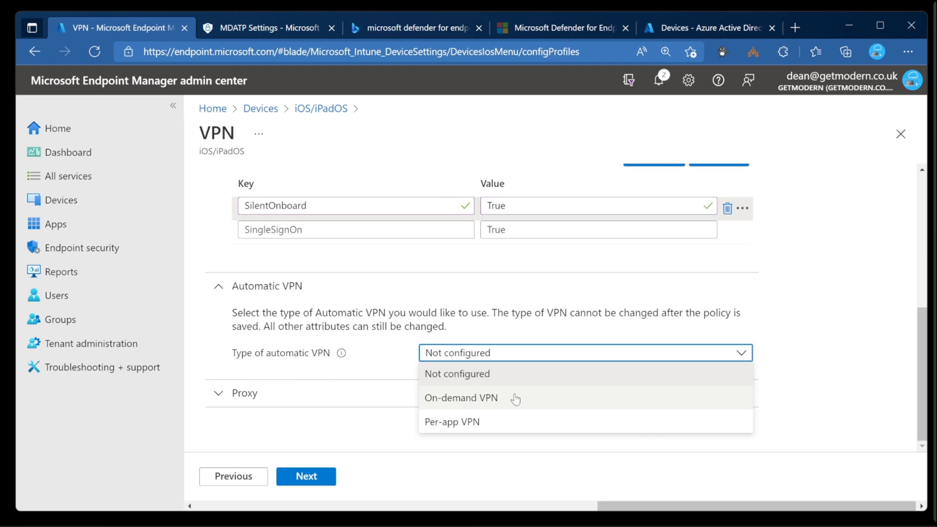
pyautogui.click(461, 398)
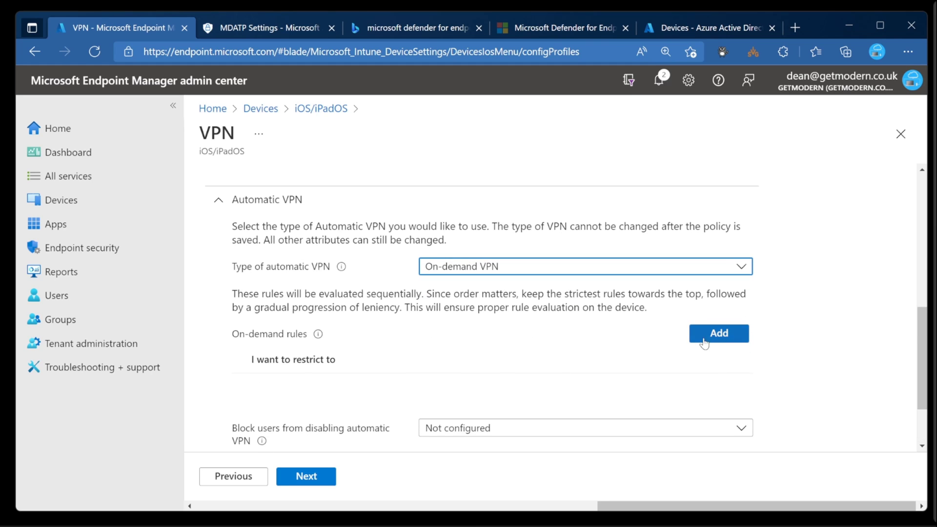
pyautogui.moveTo(720, 348)
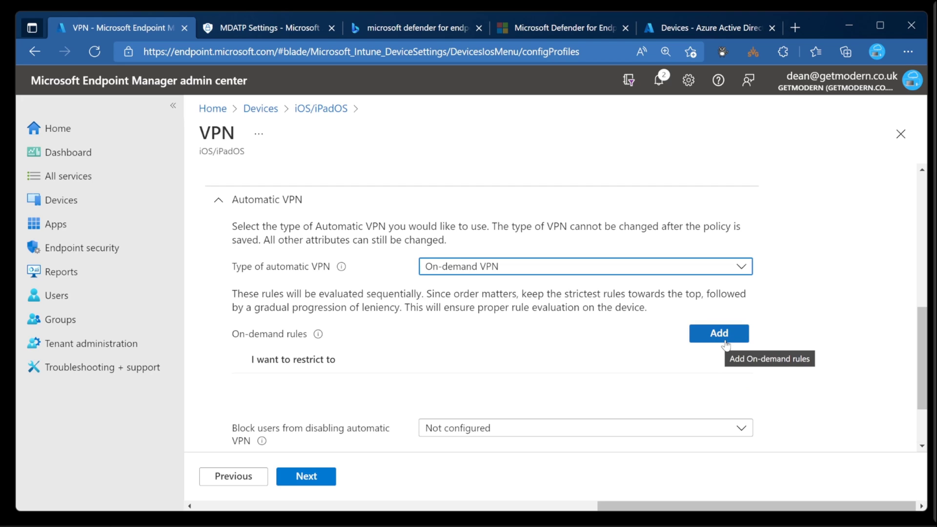
pyautogui.click(719, 334)
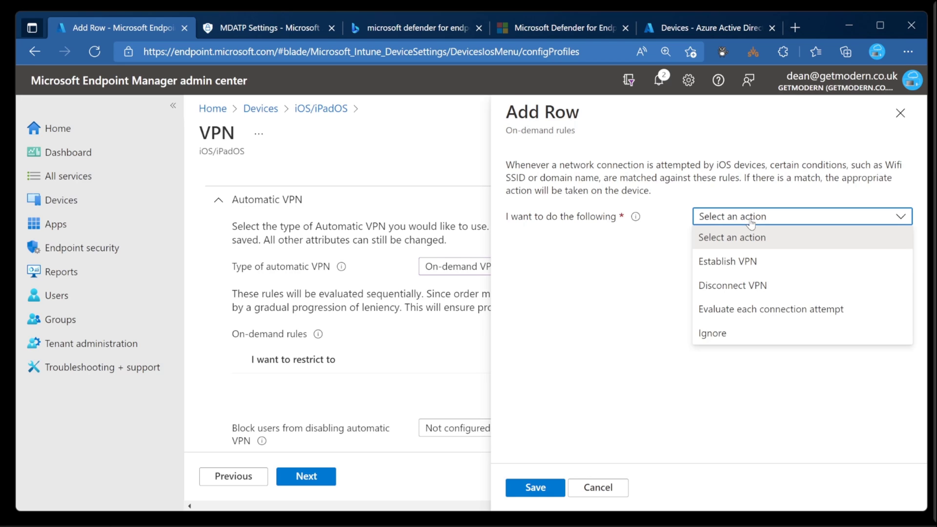
pyautogui.click(727, 262)
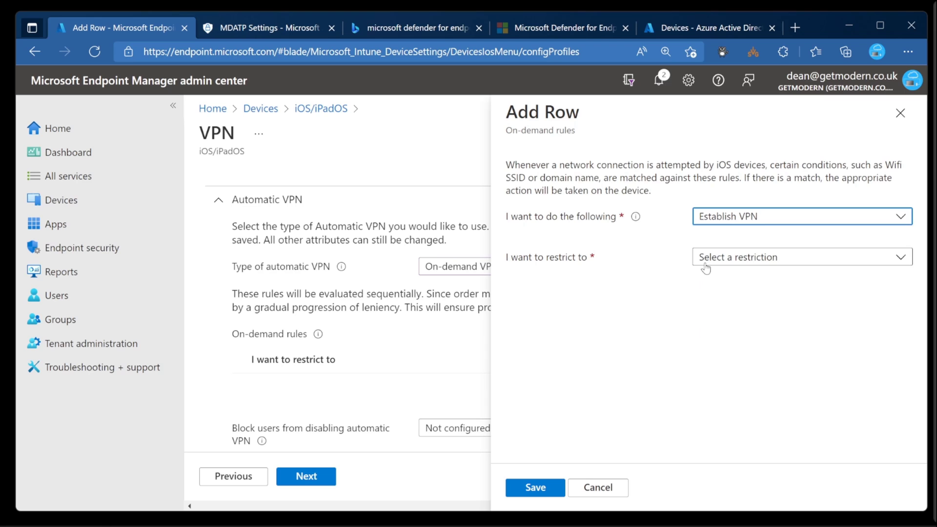
pyautogui.click(803, 257)
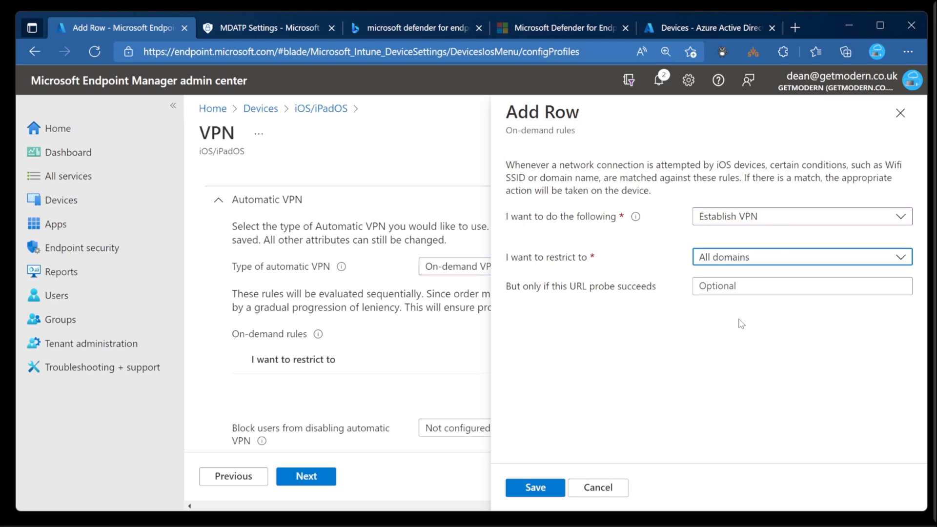
pyautogui.click(535, 488)
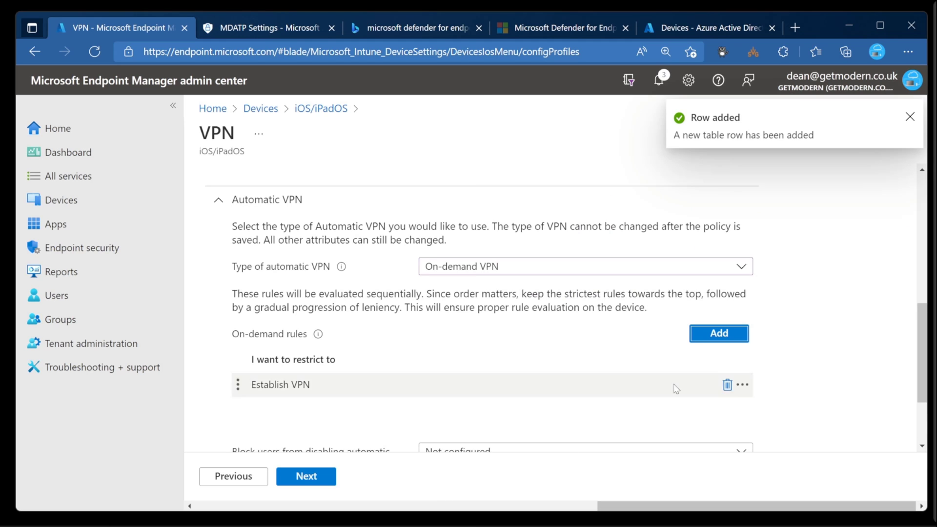
# Assign the Defender for Endpoint Users (Mobile) group and create the VPN profile
pyautogui.scroll(-3)
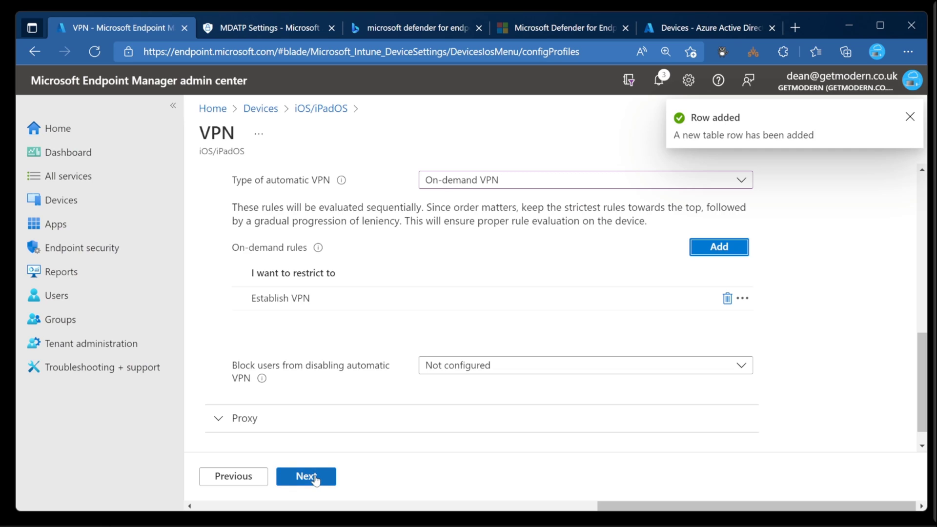
pyautogui.click(307, 476)
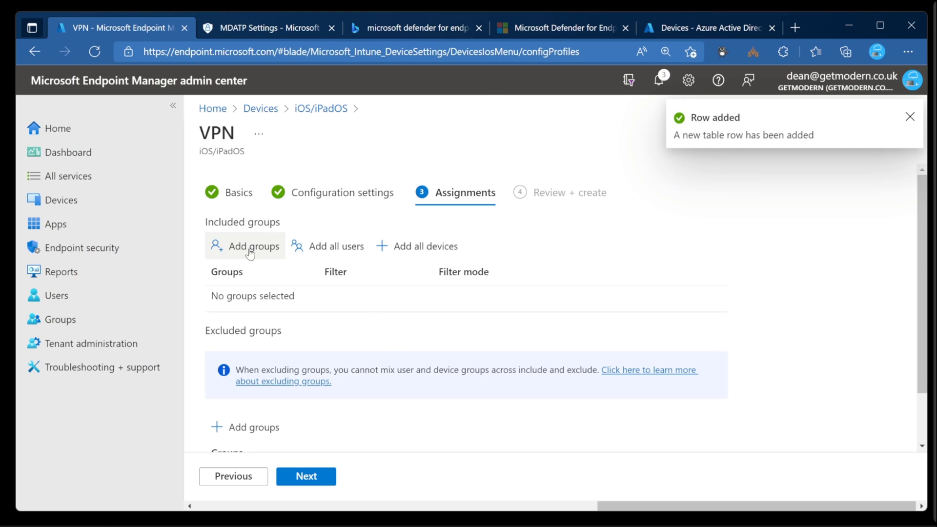
pyautogui.click(252, 246)
pyautogui.write('defender')
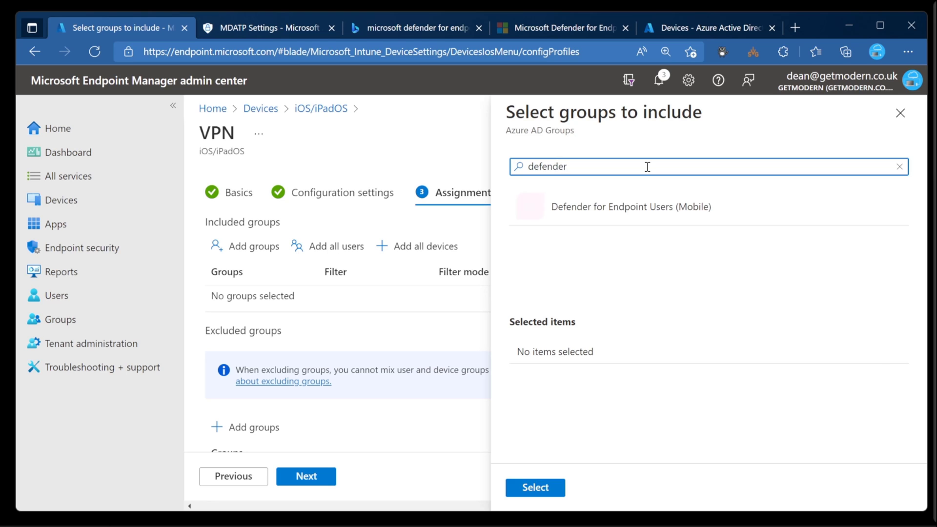
pyautogui.click(535, 487)
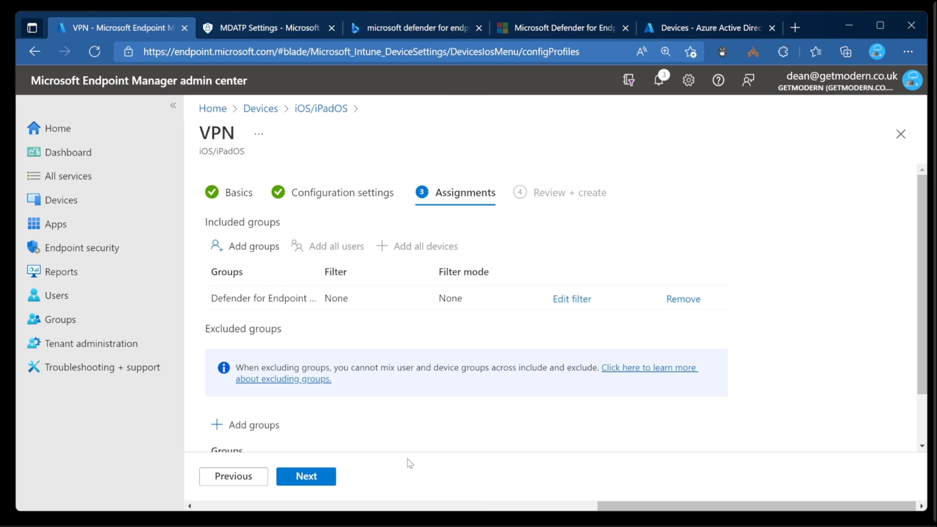
pyautogui.click(307, 477)
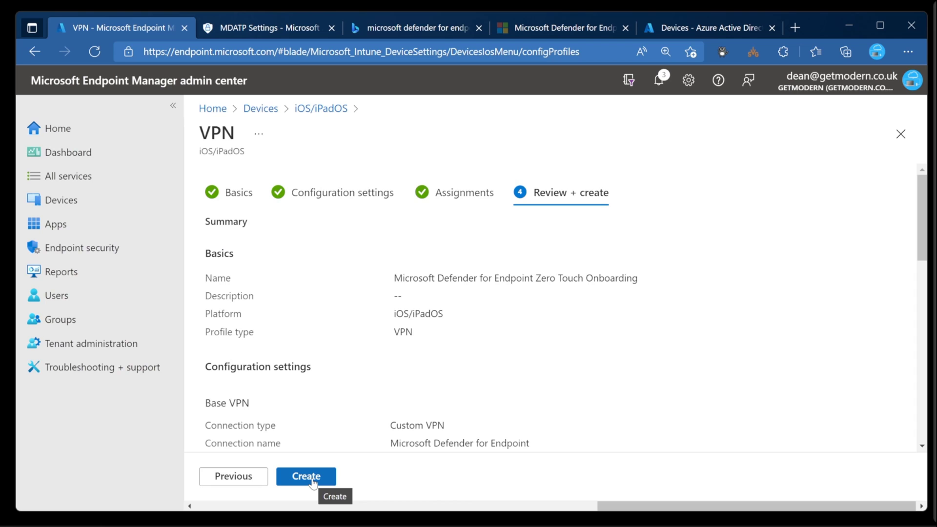
pyautogui.click(306, 476)
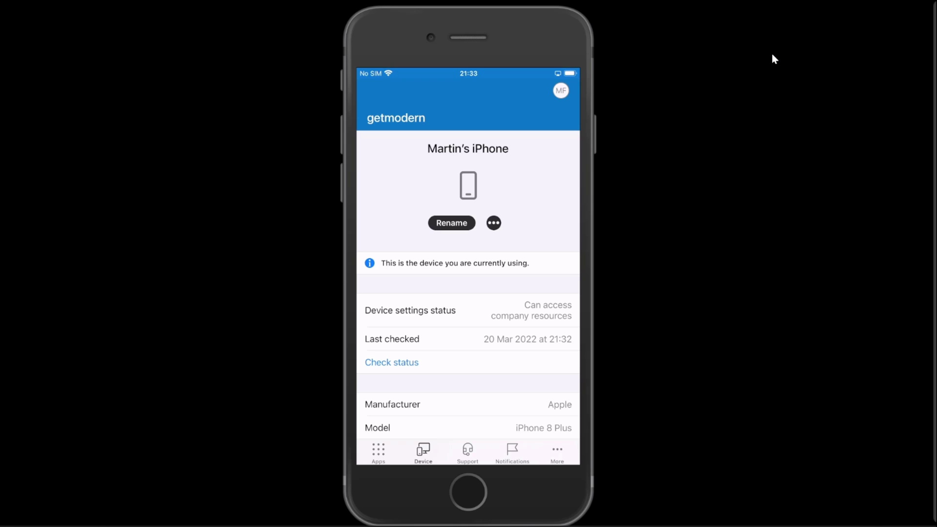
# Approve the Company Portal prompt to install Microsoft Defender on the iPhone
pyautogui.click(492, 223)
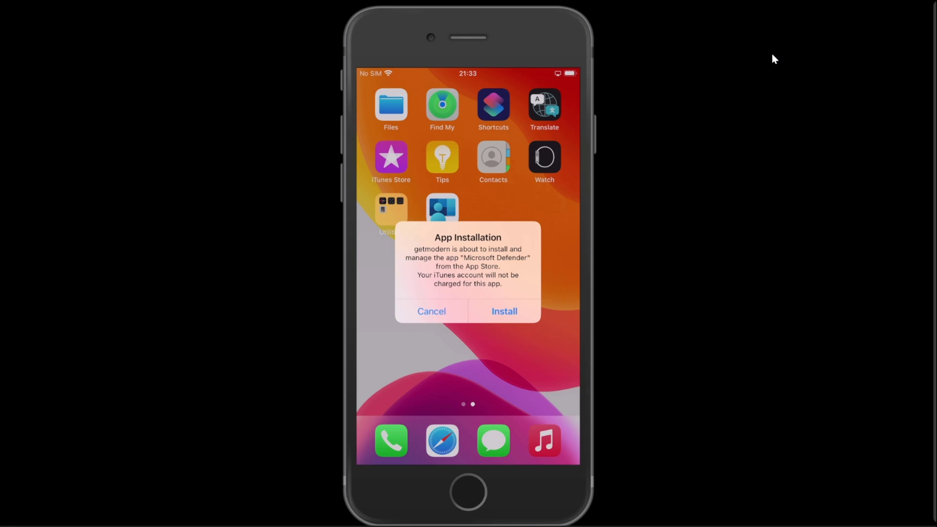
pyautogui.click(503, 312)
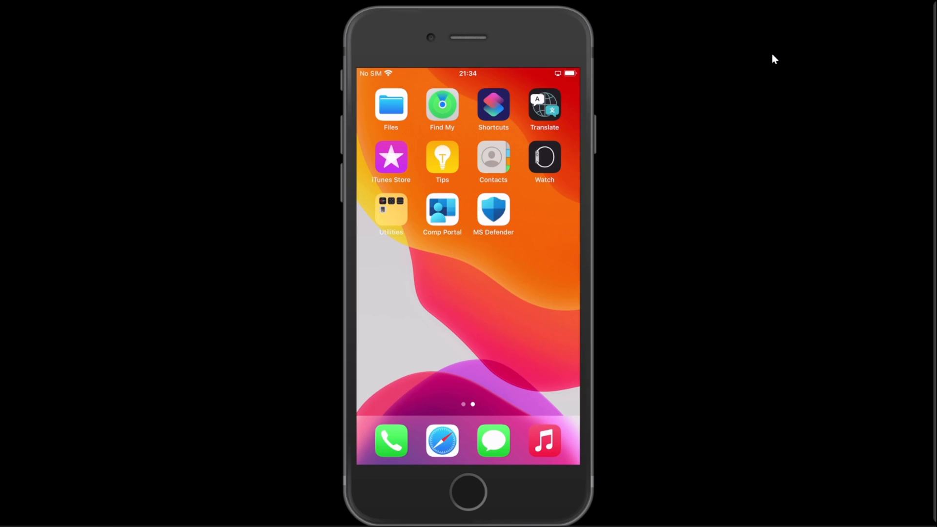
# Launch MS Defender and answer its notification permission request
pyautogui.click(493, 207)
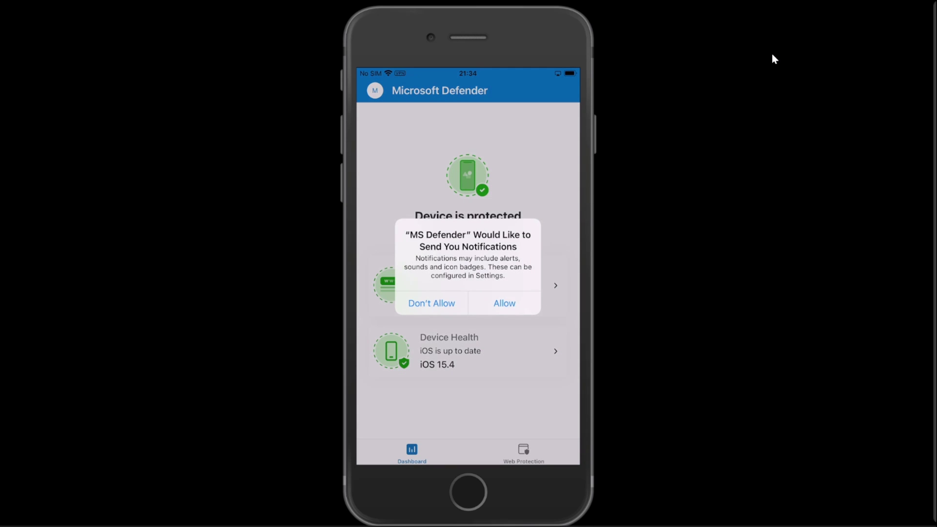
pyautogui.click(504, 303)
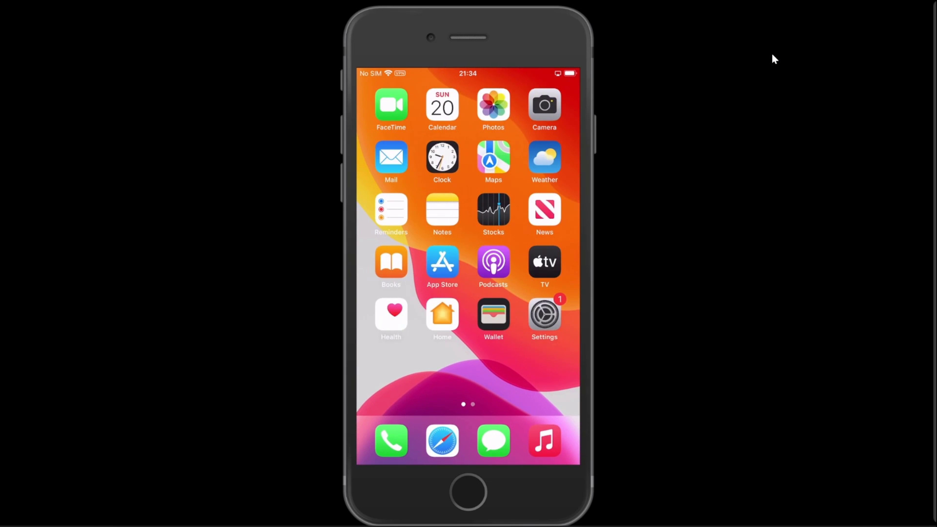
# View the Microsoft Defender for Endpoint VPN details under VPN & Device Management
pyautogui.click(545, 310)
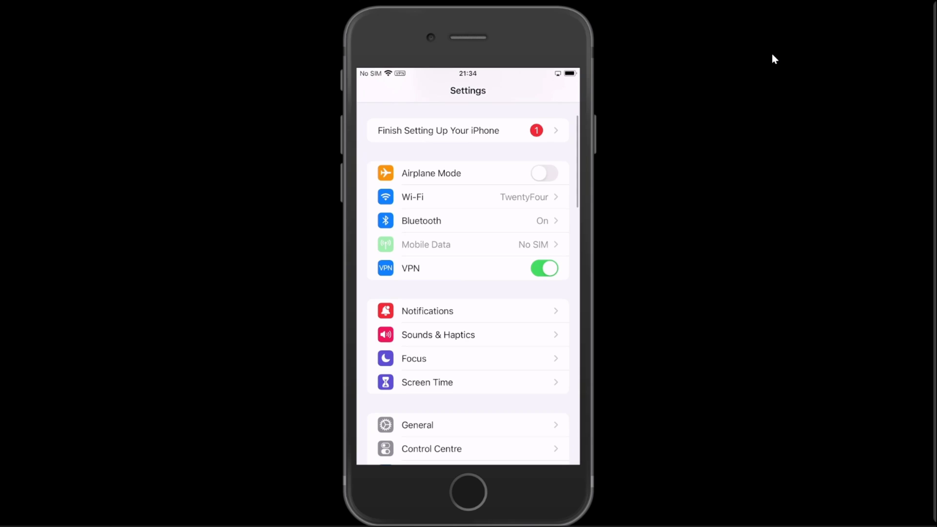
pyautogui.scroll(-3)
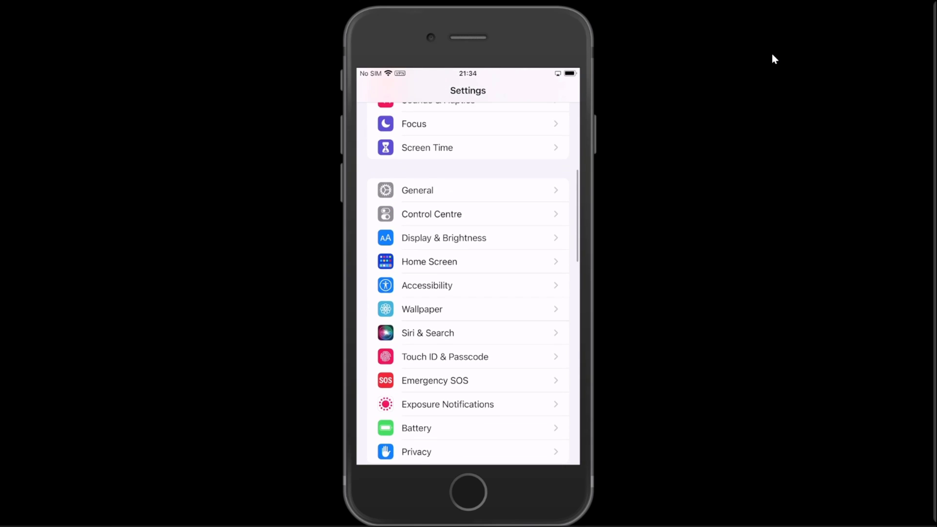
pyautogui.click(418, 191)
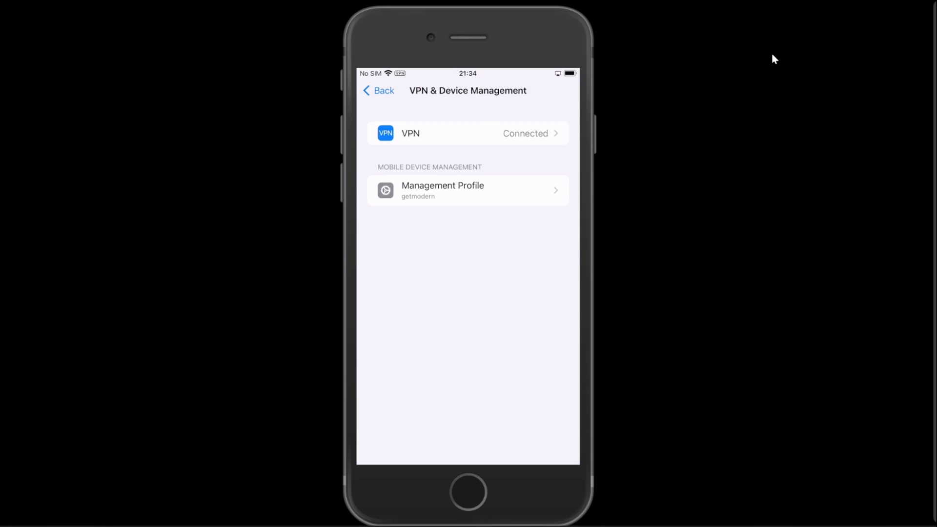
pyautogui.click(467, 133)
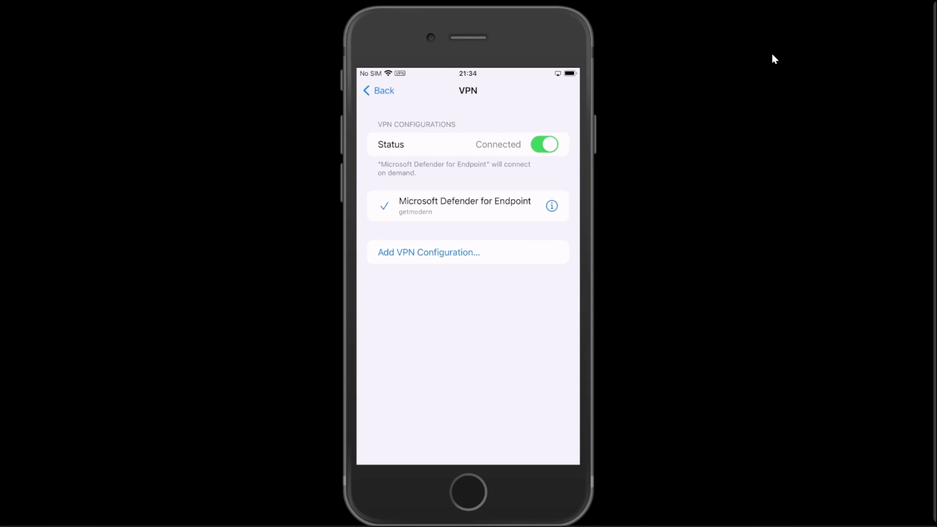
pyautogui.click(551, 205)
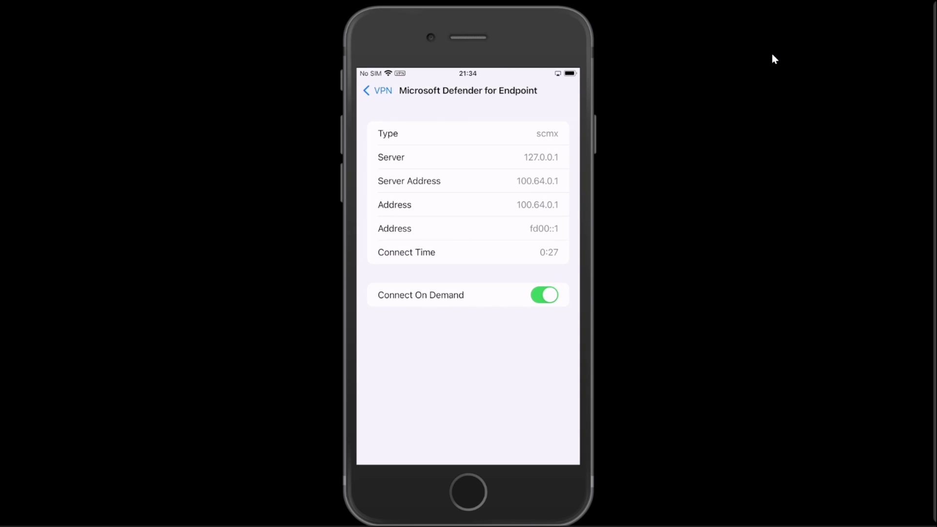